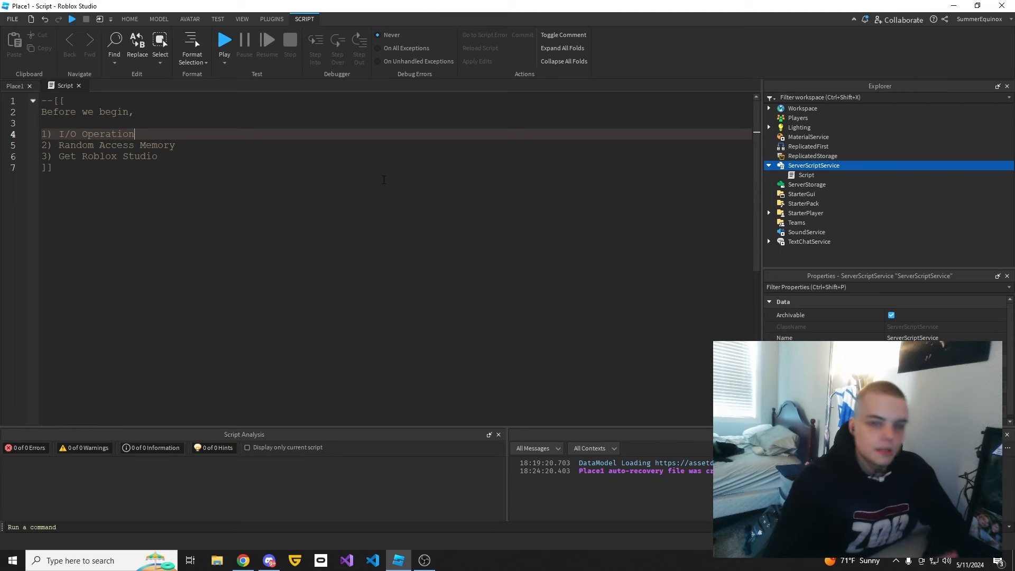
Step: Return to the Place1 view and delete the old comment-only Script from ServerScriptService
{"action": "left_click", "coordinate": [129, 19]}
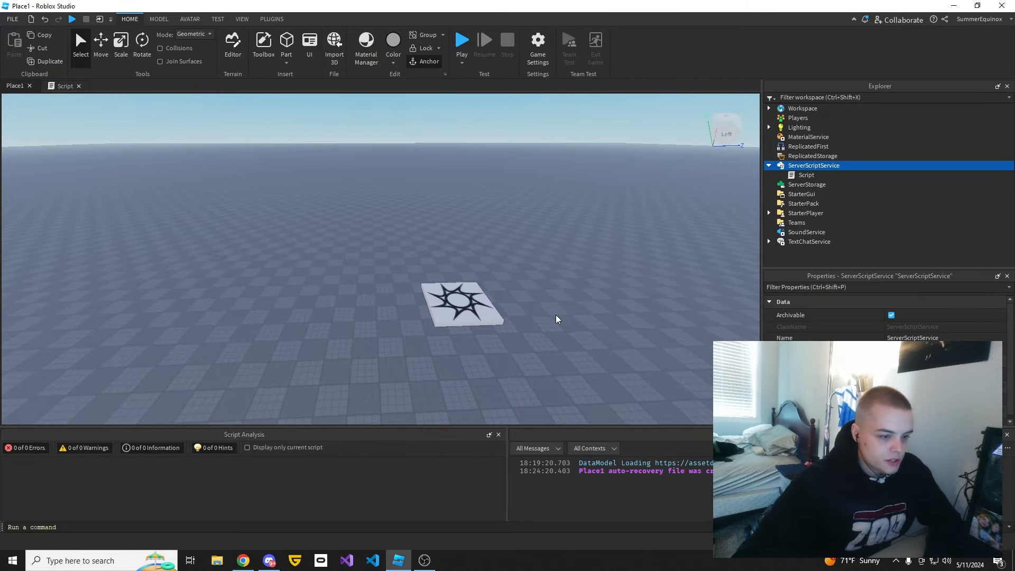
{"action": "mouse_move", "coordinate": [553, 321]}
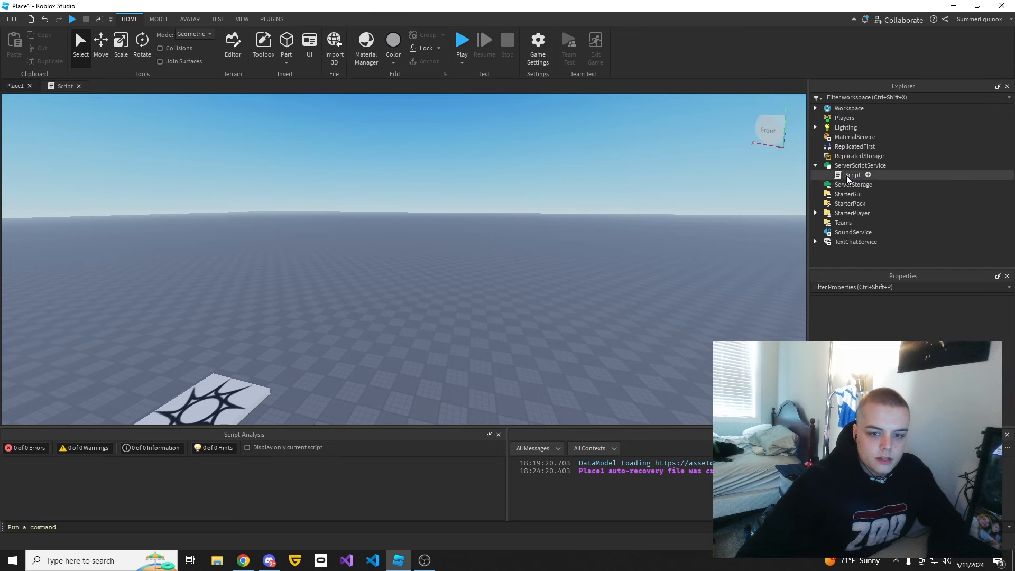
{"action": "left_click", "coordinate": [78, 86]}
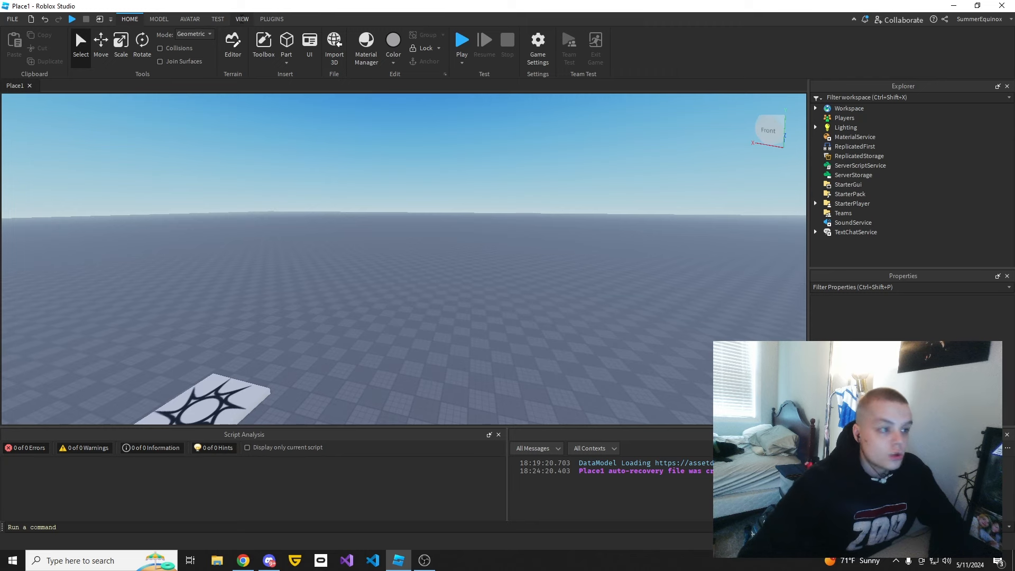
Step: Show the VIEW ribbon's panel options and reveal the Properties panel
{"action": "left_click", "coordinate": [241, 19]}
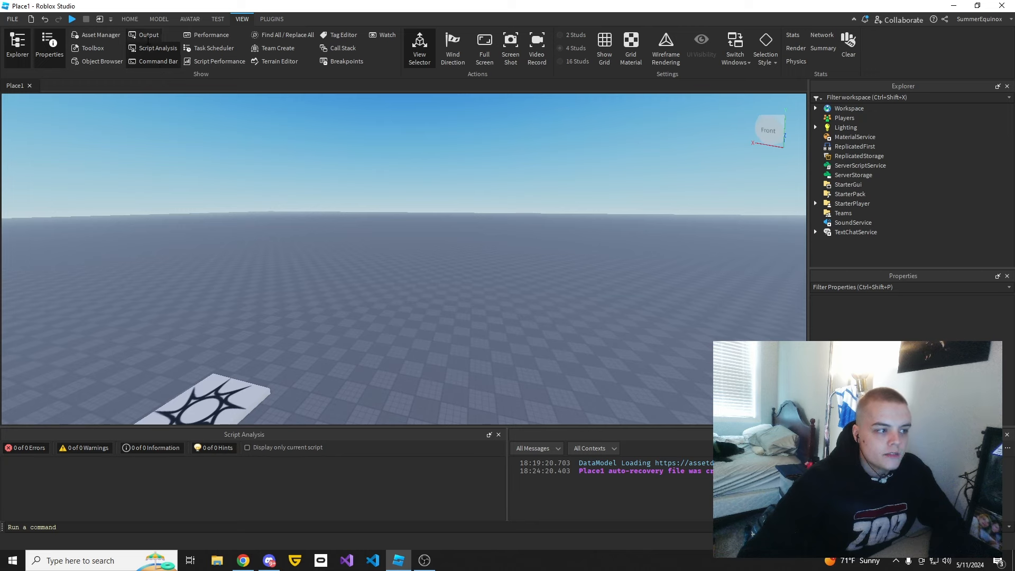
{"action": "left_click", "coordinate": [157, 48]}
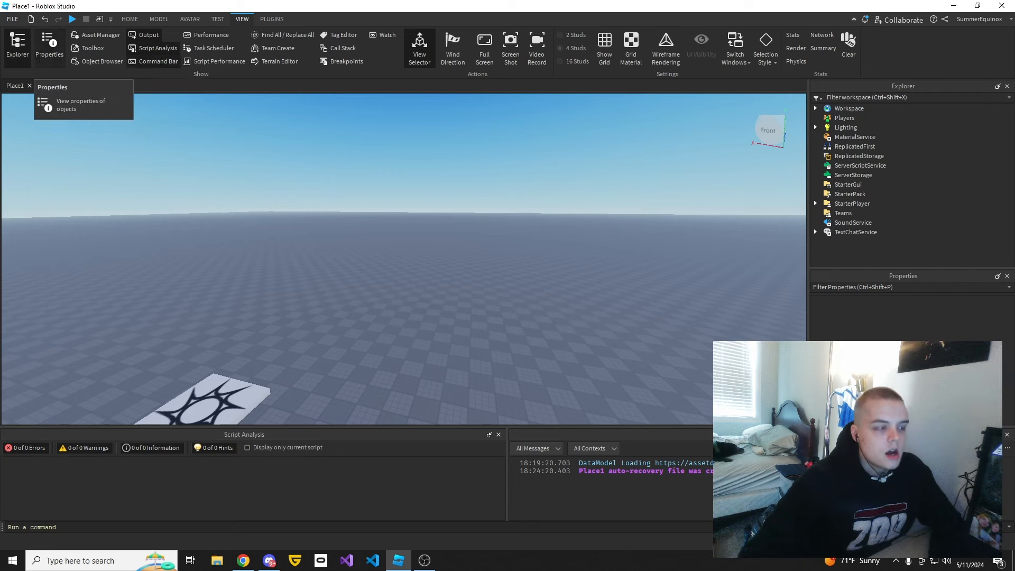
{"action": "mouse_move", "coordinate": [17, 45]}
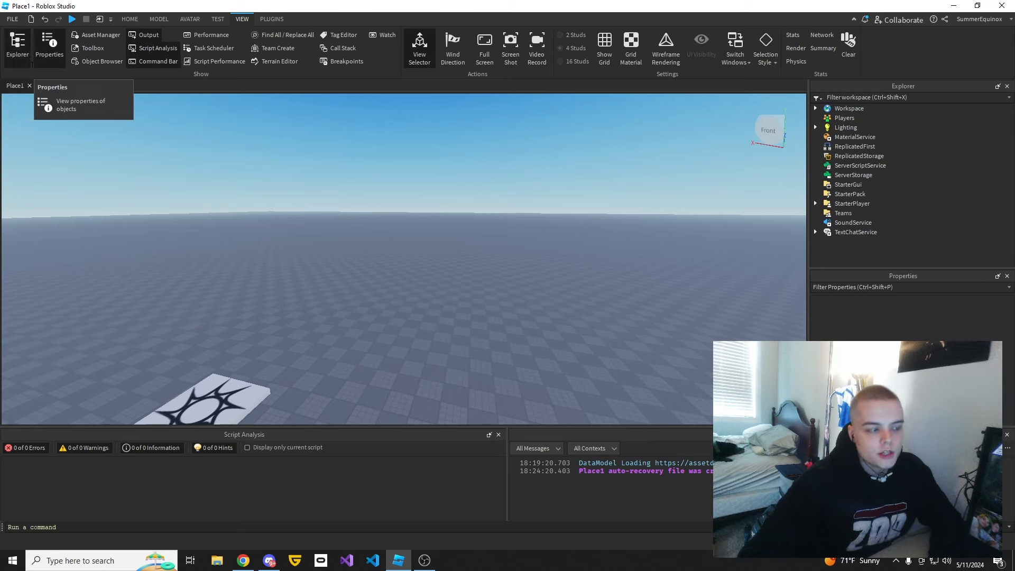
{"action": "mouse_move", "coordinate": [16, 45]}
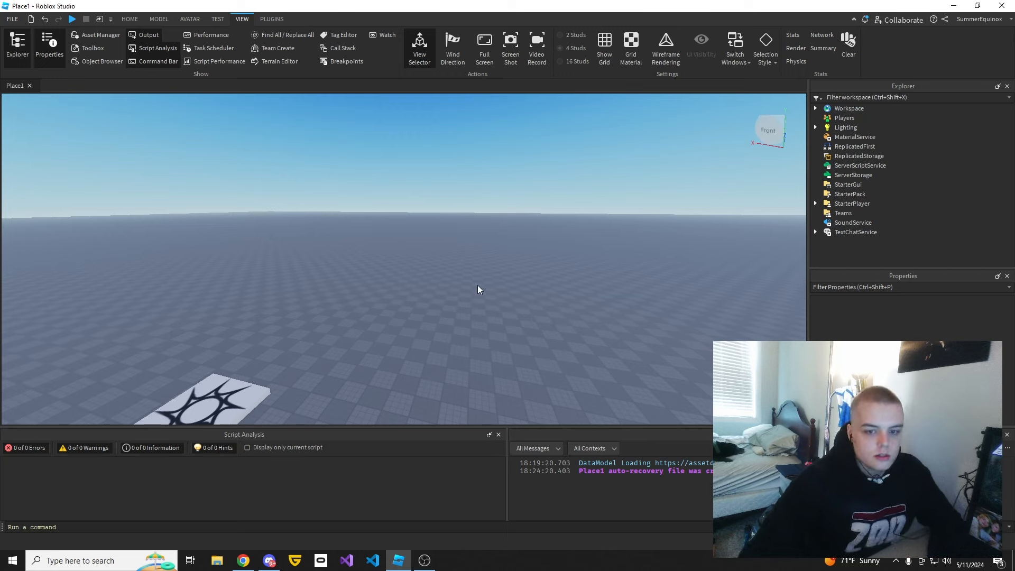
{"action": "mouse_move", "coordinate": [476, 281]}
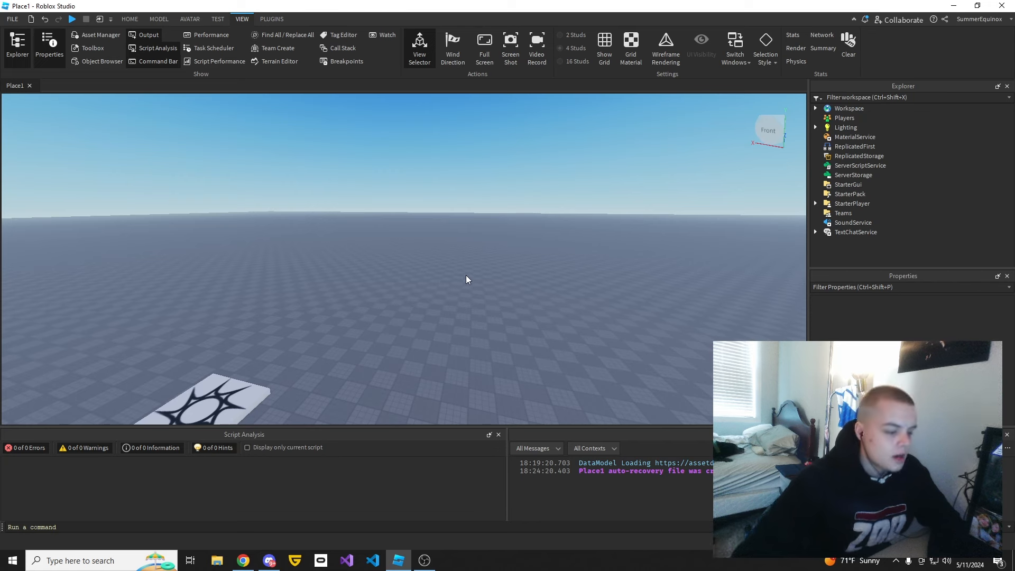
{"action": "mouse_move", "coordinate": [467, 275]}
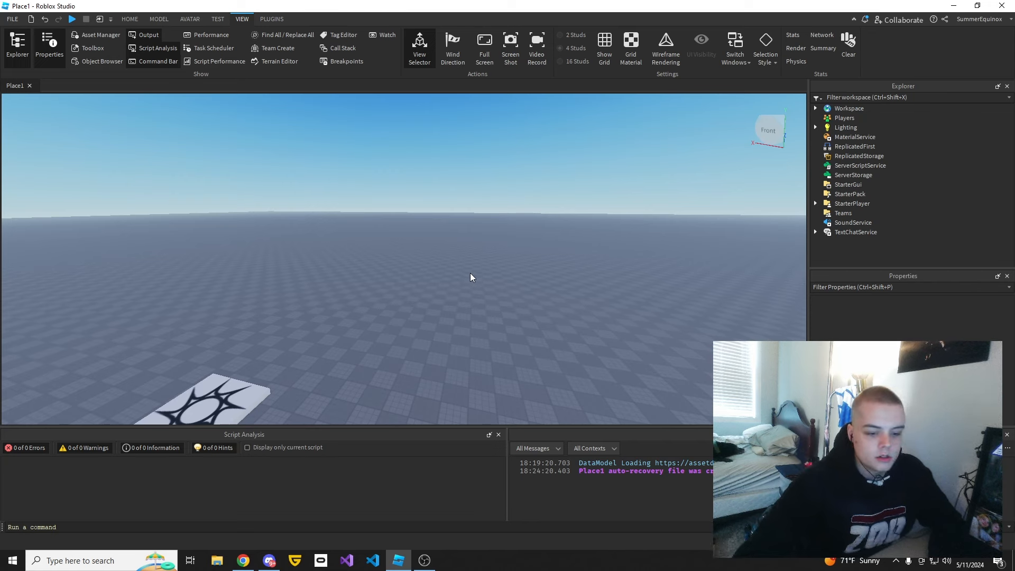
{"action": "mouse_move", "coordinate": [491, 413]}
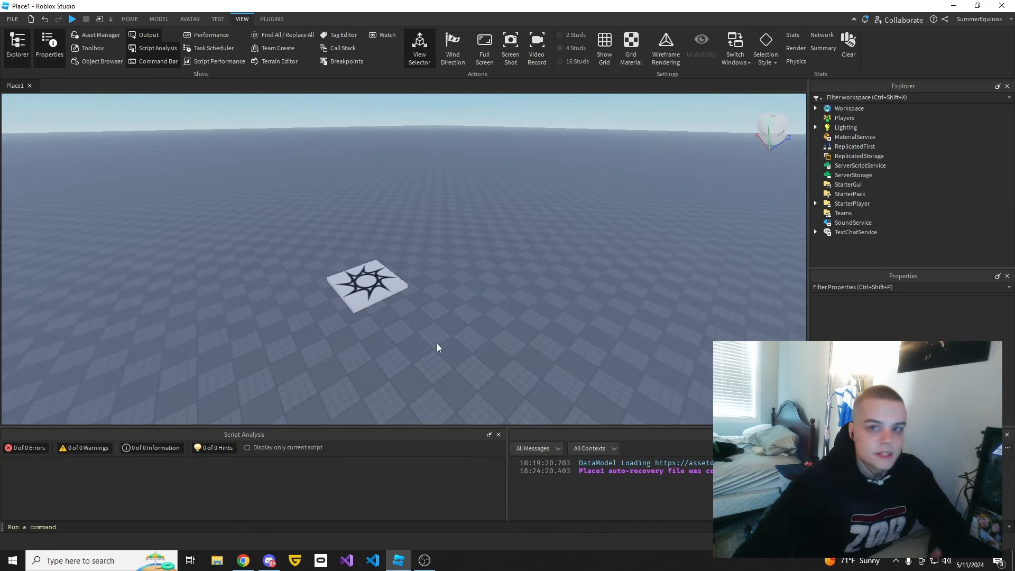
{"action": "mouse_move", "coordinate": [504, 348]}
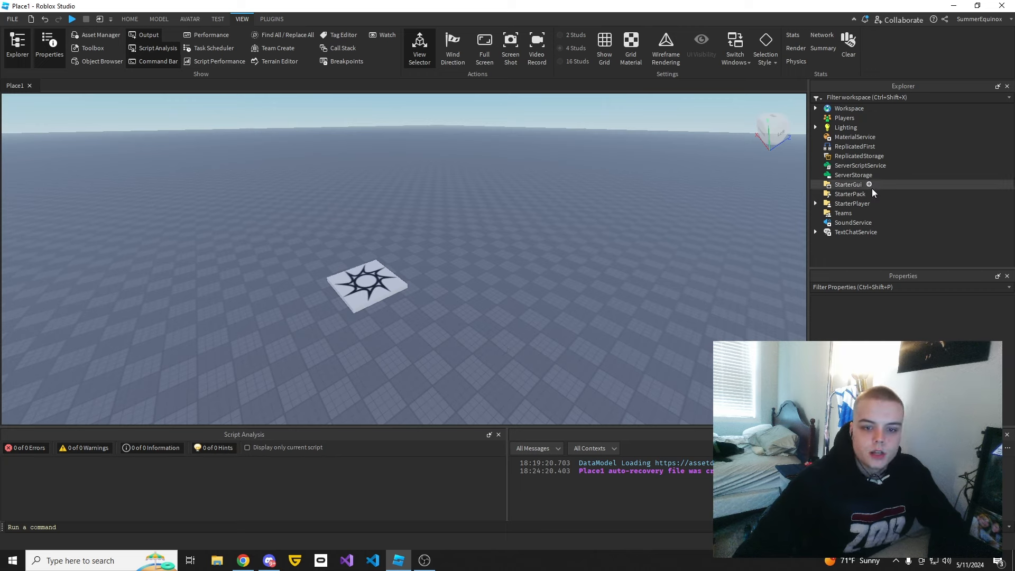
Step: Reach Insert Object from the ServerScriptService context menu to list insertable object types
{"action": "right_click", "coordinate": [859, 165]}
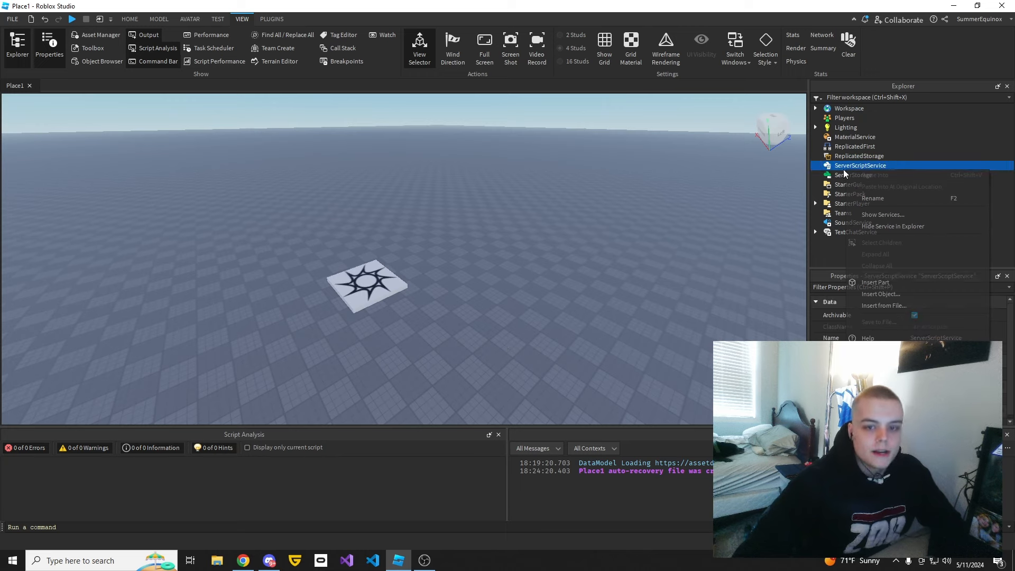
{"action": "left_click", "coordinate": [688, 284]}
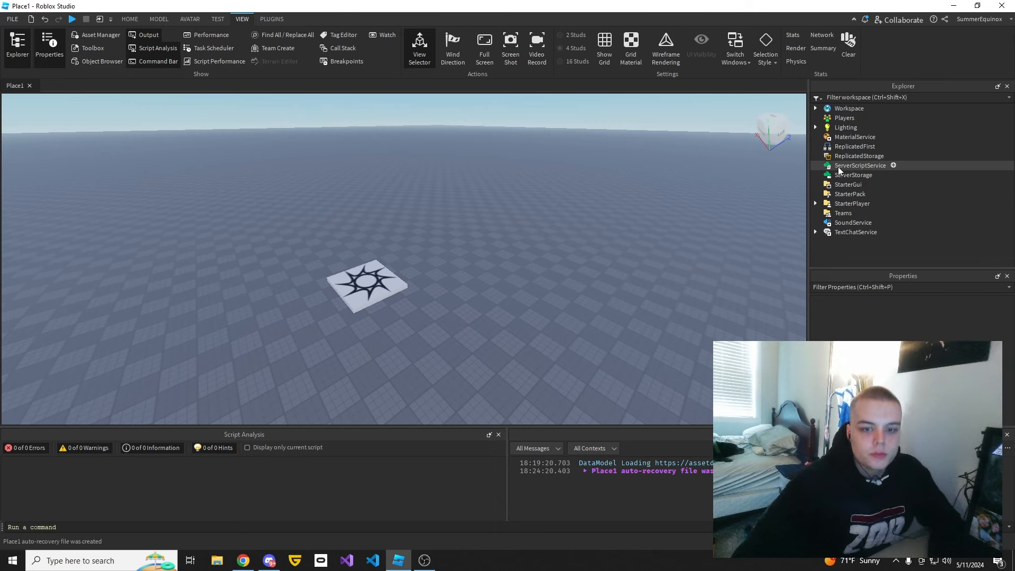
{"action": "right_click", "coordinate": [860, 164]}
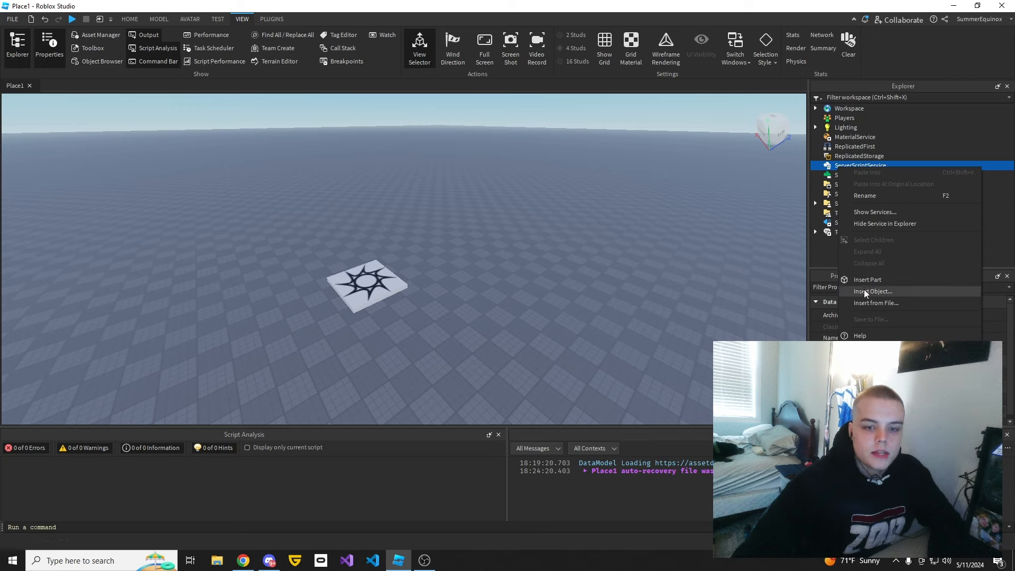
{"action": "left_click", "coordinate": [872, 291]}
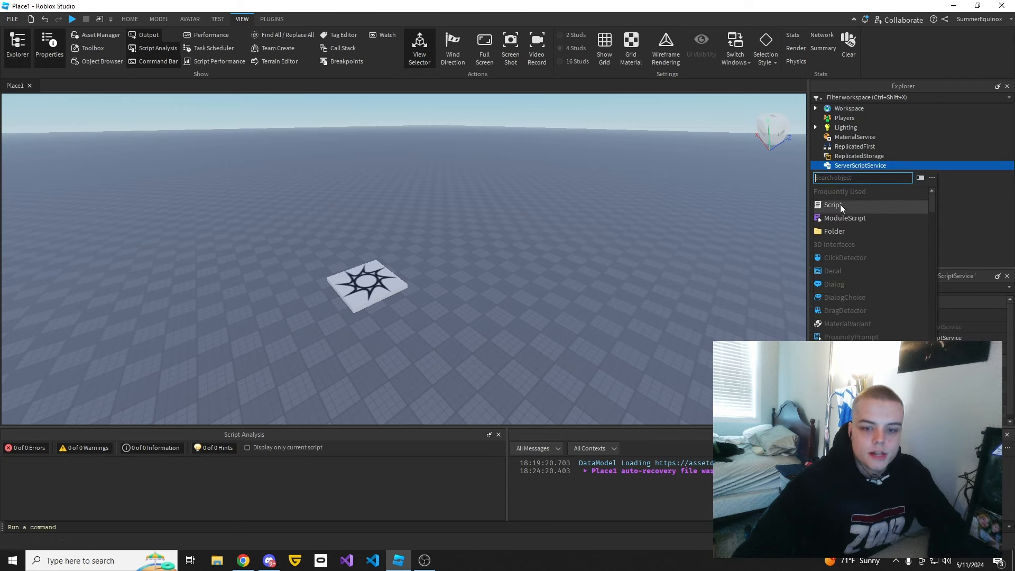
Step: Insert a new empty Script under ServerScriptService and begin its first line with 'local'
{"action": "left_click", "coordinate": [833, 204]}
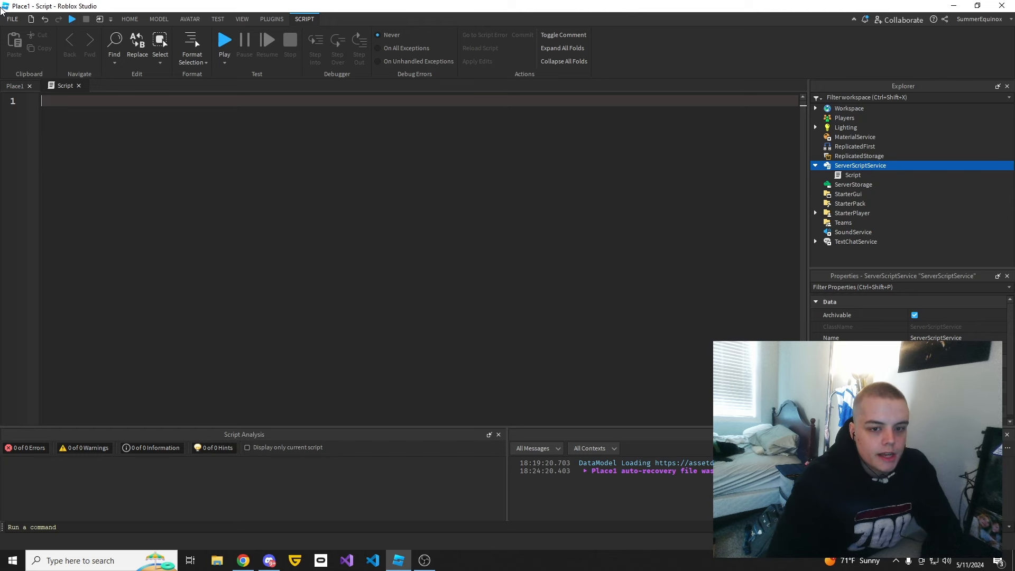
{"action": "type", "text": "local"}
{"action": "left_click", "coordinate": [100, 561]}
{"action": "type", "text": "paint"}
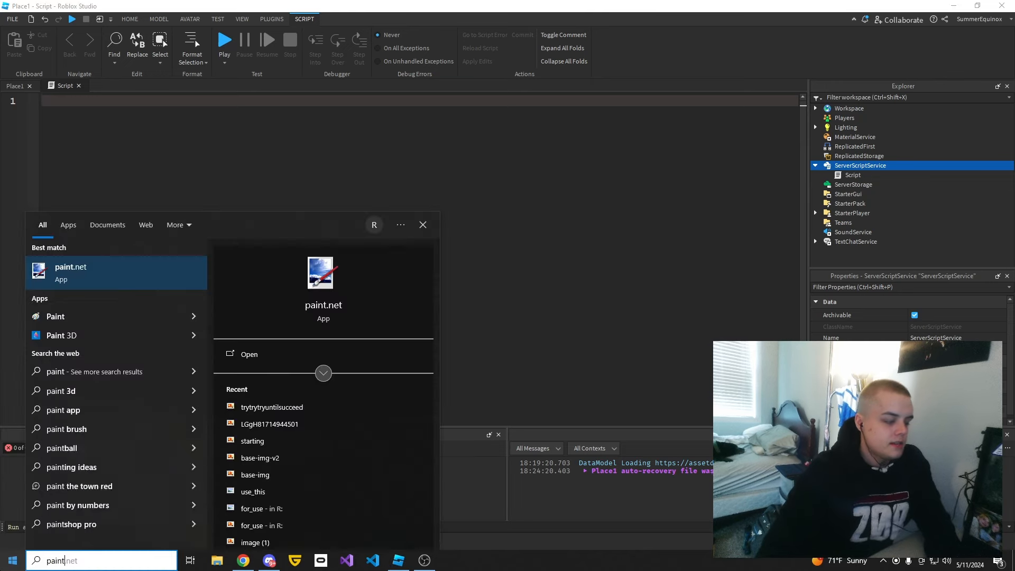
Step: In paint.net, brush a row of connected memory-cell boxes labelled RAM
{"action": "left_click", "coordinate": [70, 272]}
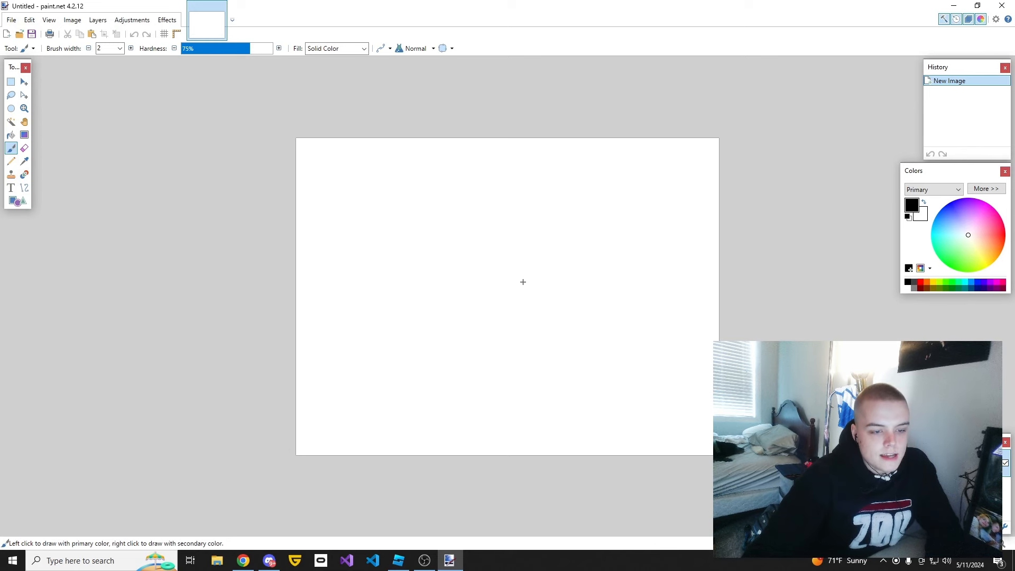
{"action": "left_click_drag", "start_coordinate": [530, 263], "coordinate": [547, 299]}
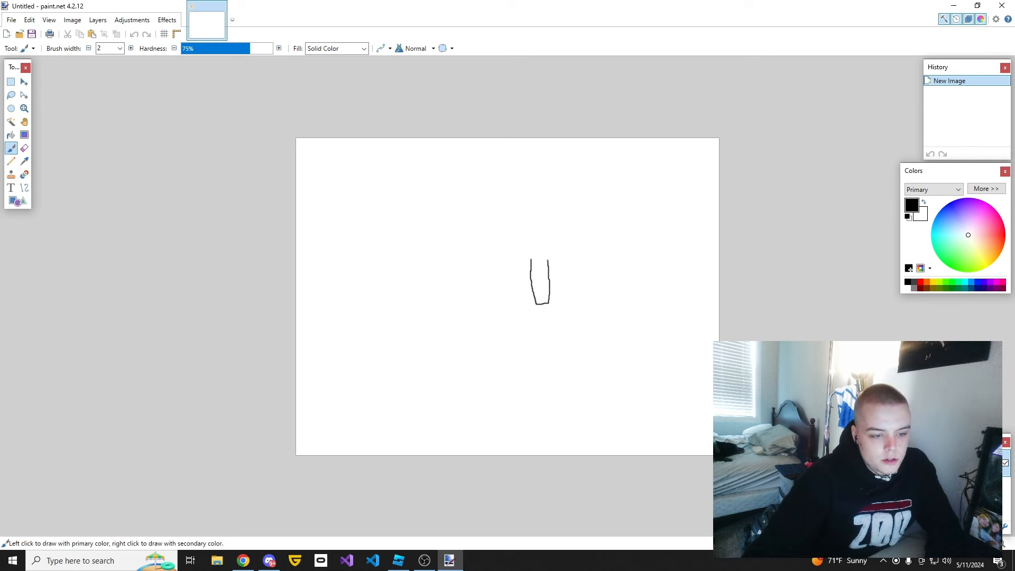
{"action": "left_click_drag", "start_coordinate": [527, 255], "coordinate": [569, 255]}
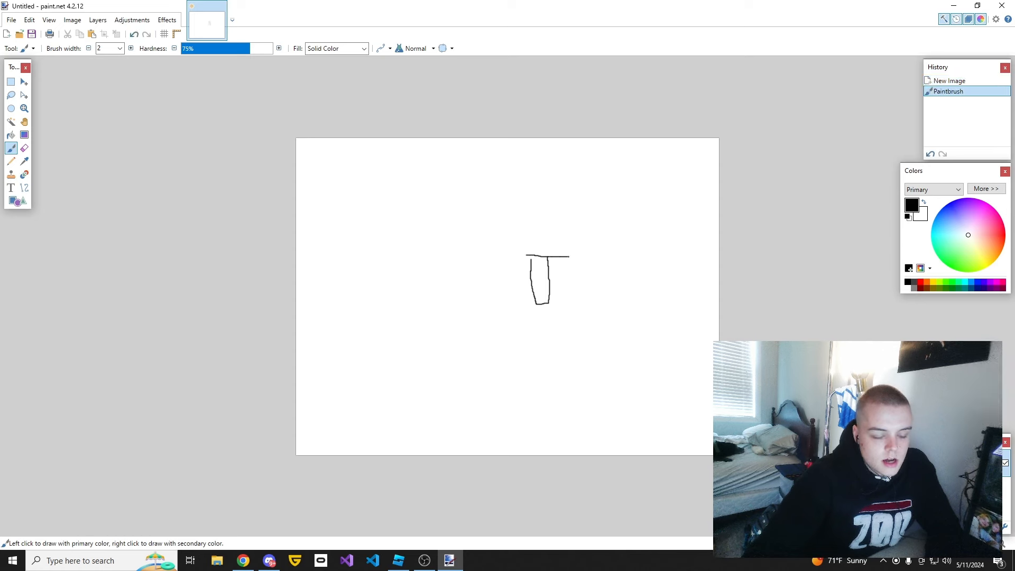
{"action": "left_click_drag", "start_coordinate": [570, 259], "coordinate": [609, 298]}
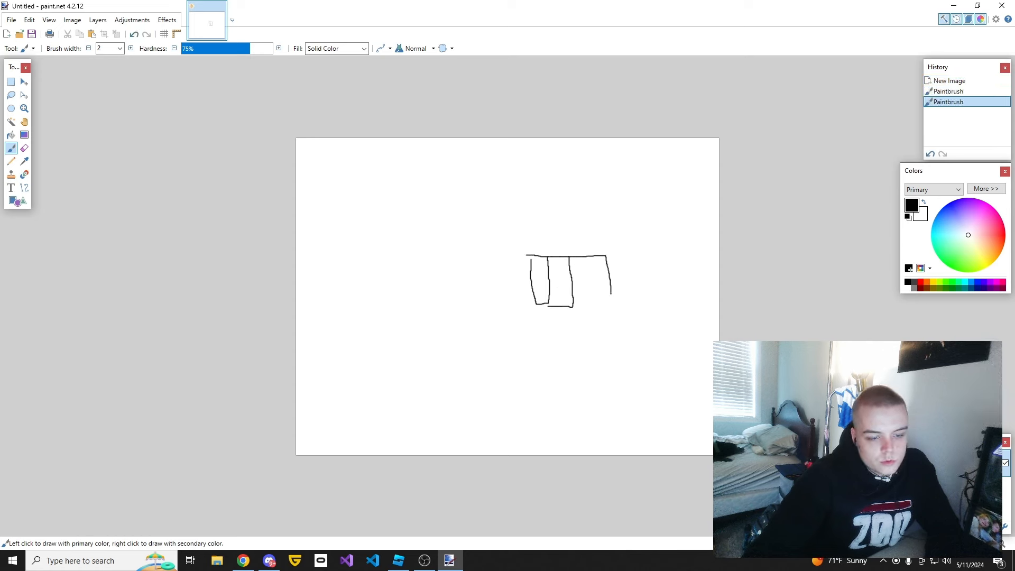
{"action": "left_click_drag", "start_coordinate": [589, 268], "coordinate": [641, 310]}
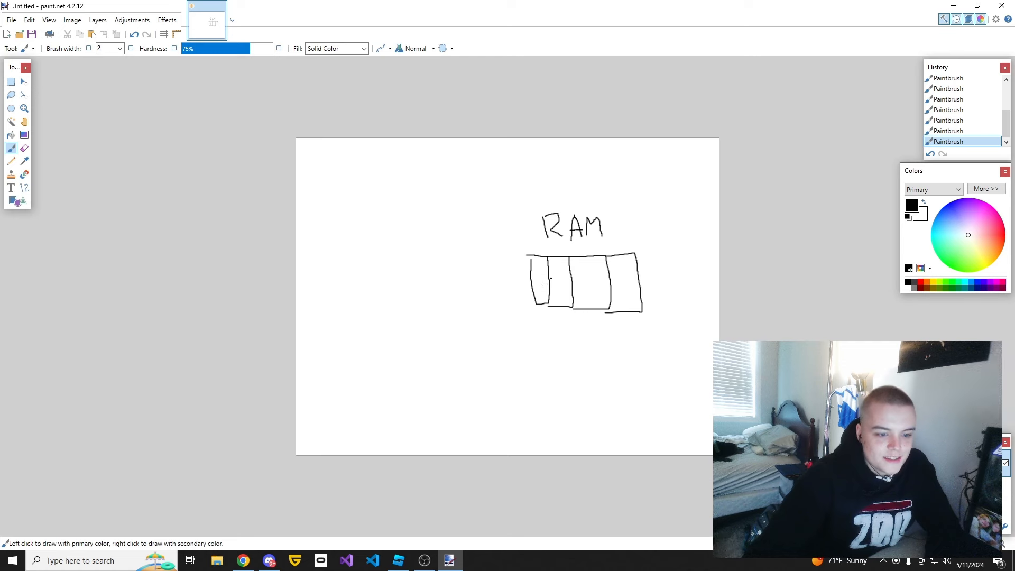
{"action": "mouse_move", "coordinate": [393, 334]}
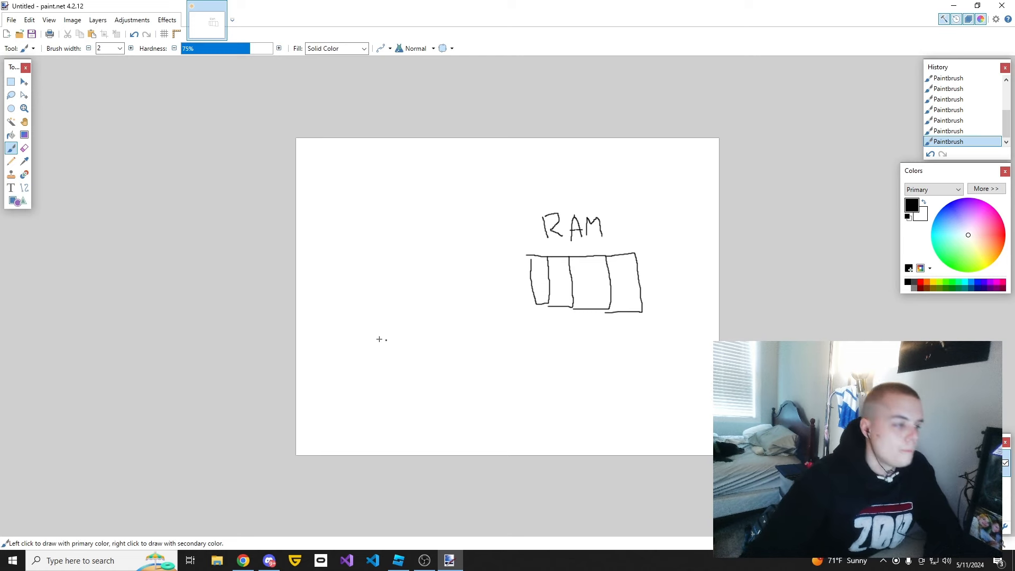
{"action": "mouse_move", "coordinate": [377, 270]}
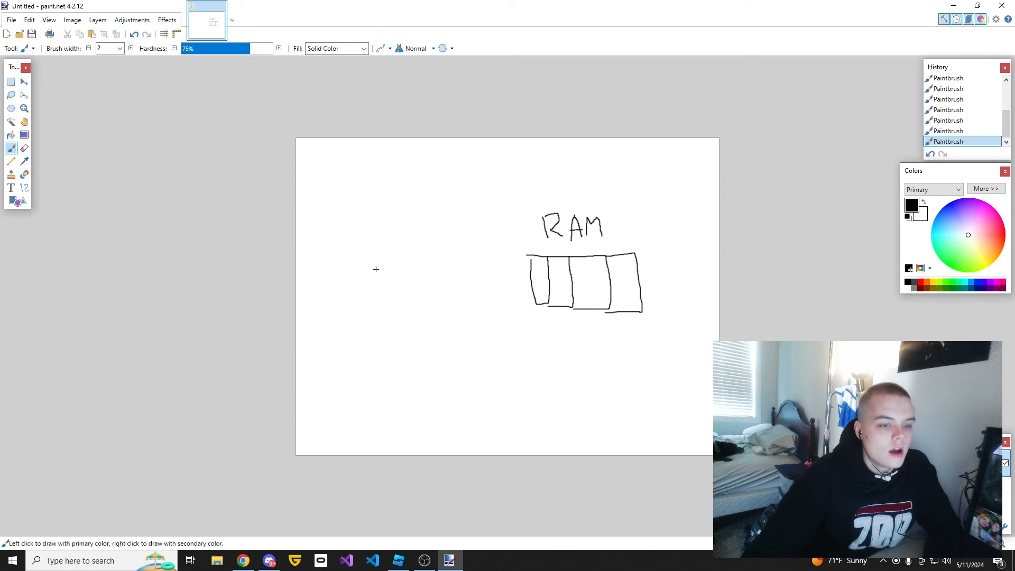
{"action": "mouse_move", "coordinate": [370, 278]}
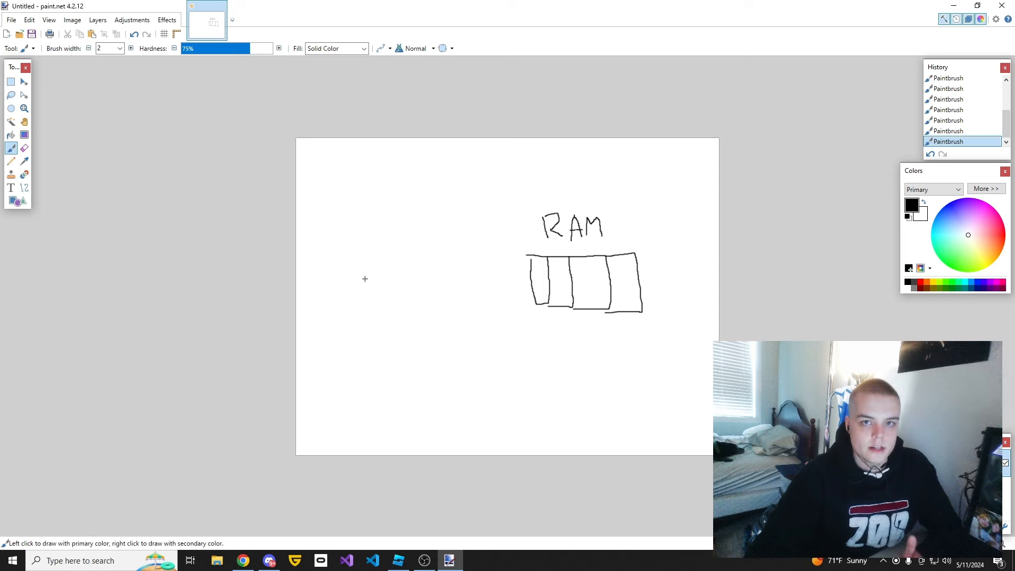
{"action": "mouse_move", "coordinate": [363, 280]}
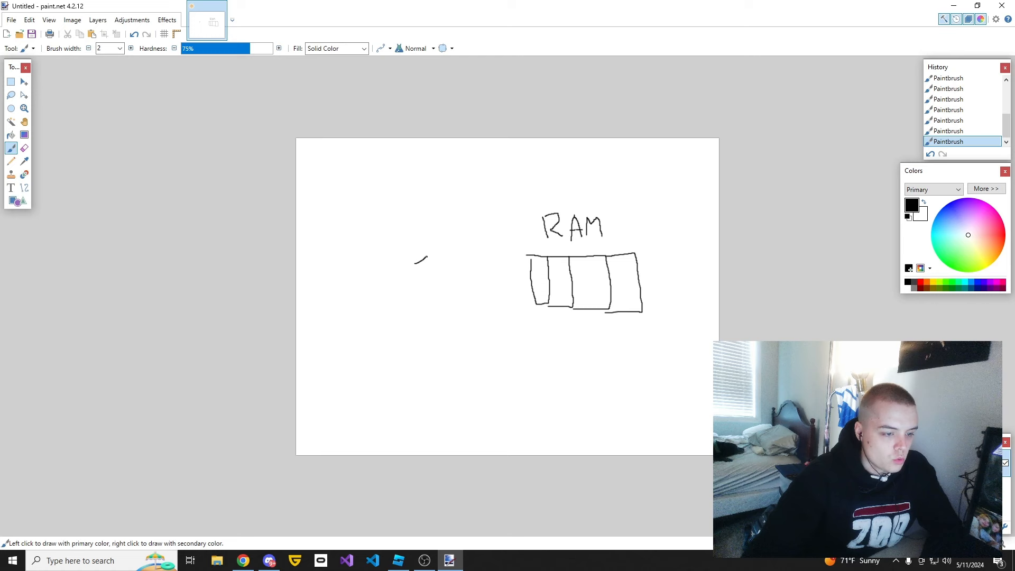
Step: Draw a numeral 1 left of the RAM boxes and an arrow pointing at it
{"action": "left_click_drag", "start_coordinate": [424, 259], "coordinate": [426, 302]}
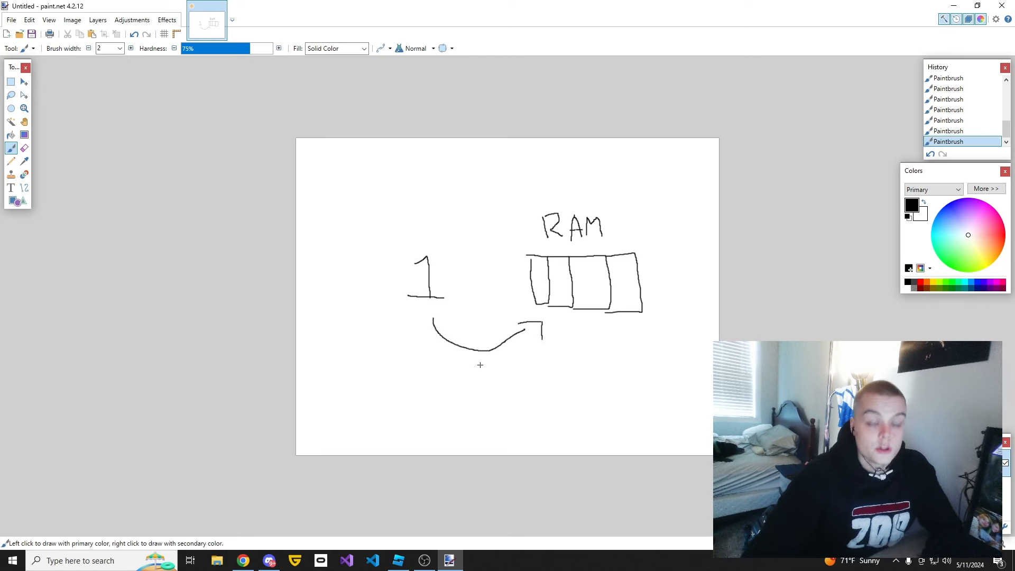
{"action": "mouse_move", "coordinate": [466, 380]}
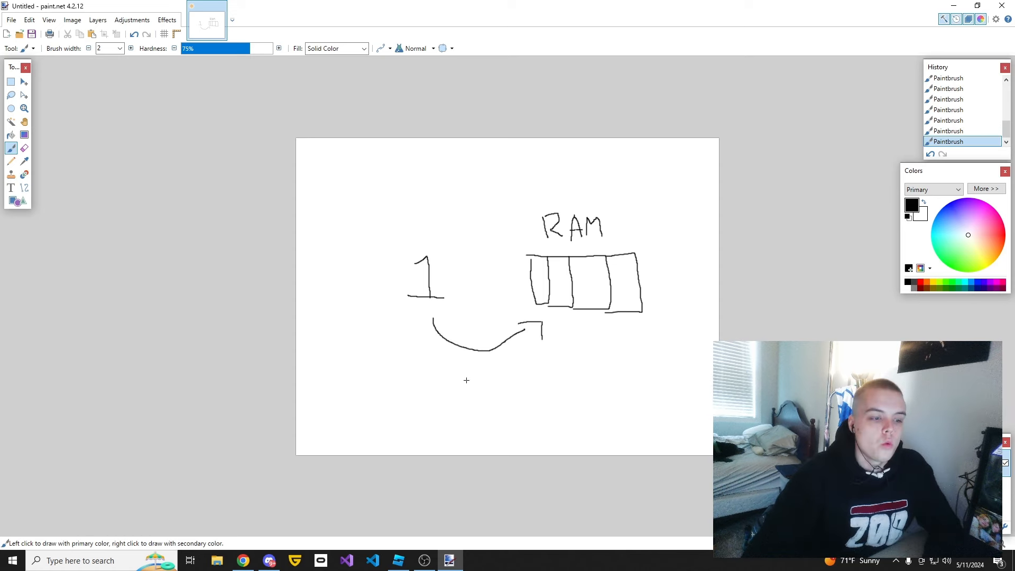
{"action": "mouse_move", "coordinate": [453, 385]}
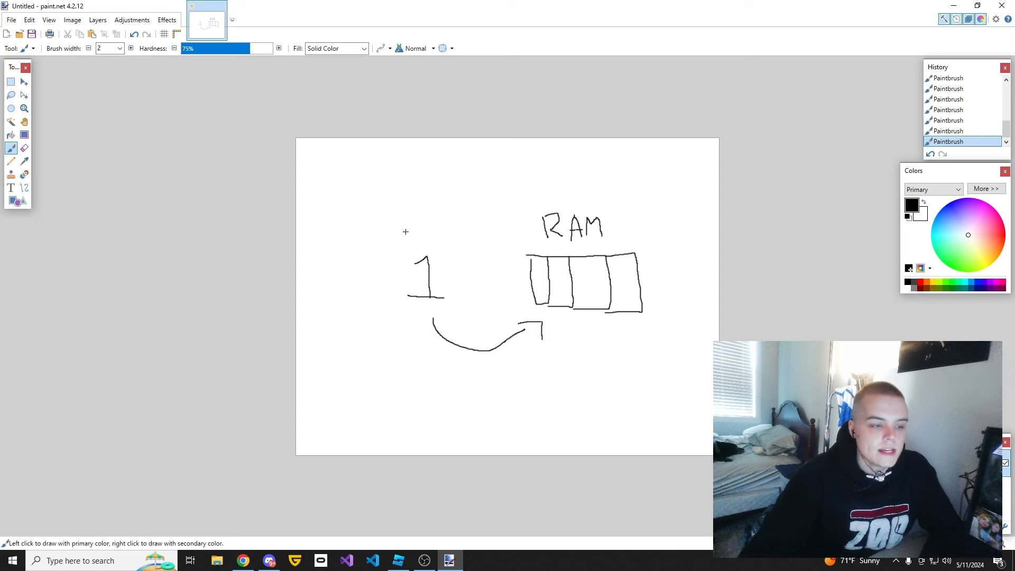
{"action": "left_click_drag", "start_coordinate": [380, 236], "coordinate": [409, 223]}
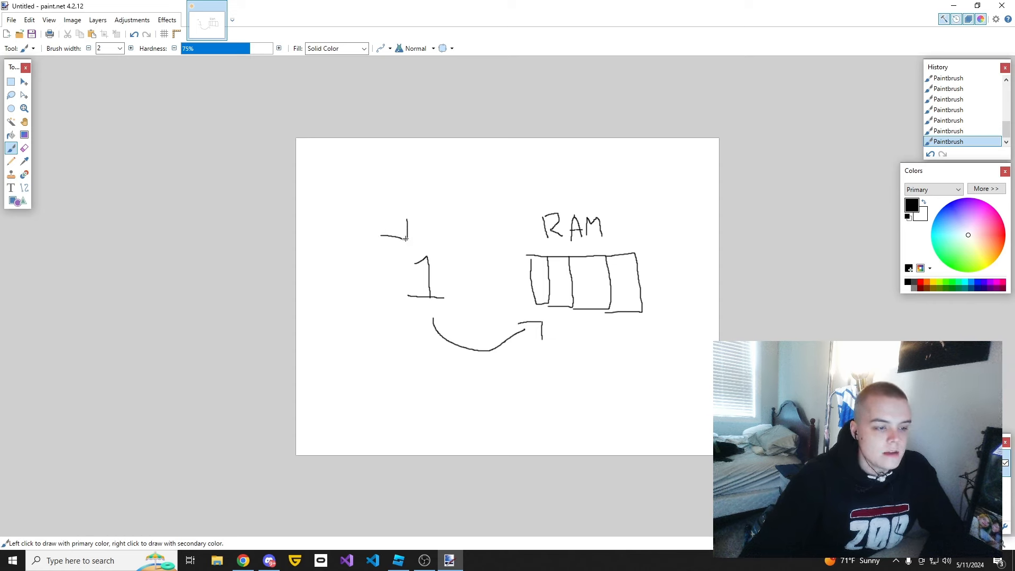
{"action": "left_click_drag", "start_coordinate": [366, 196], "coordinate": [406, 241]}
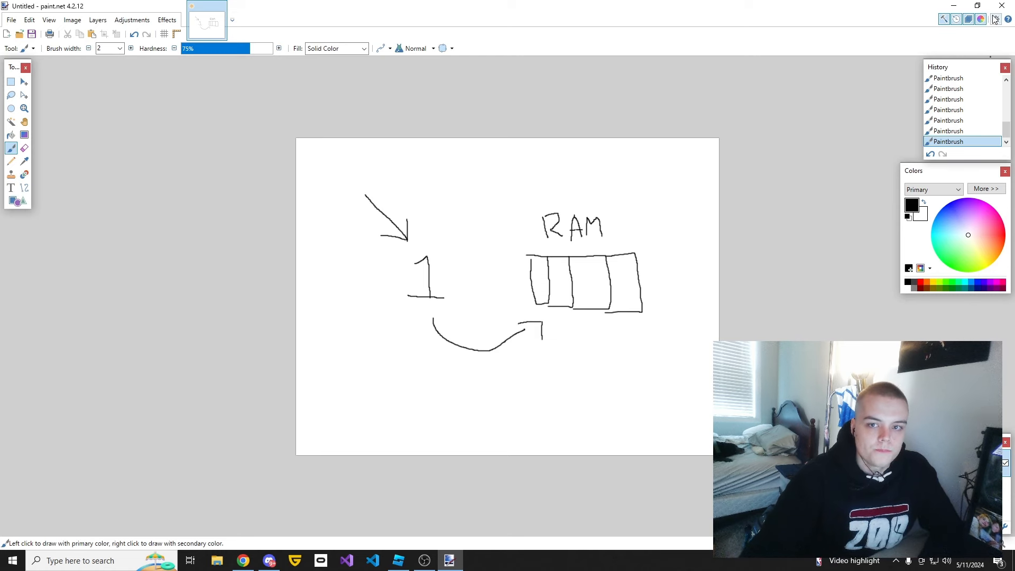
Step: Back in the script editor, write line 1 as 'local Identifier = Information'
{"action": "left_click", "coordinate": [397, 560]}
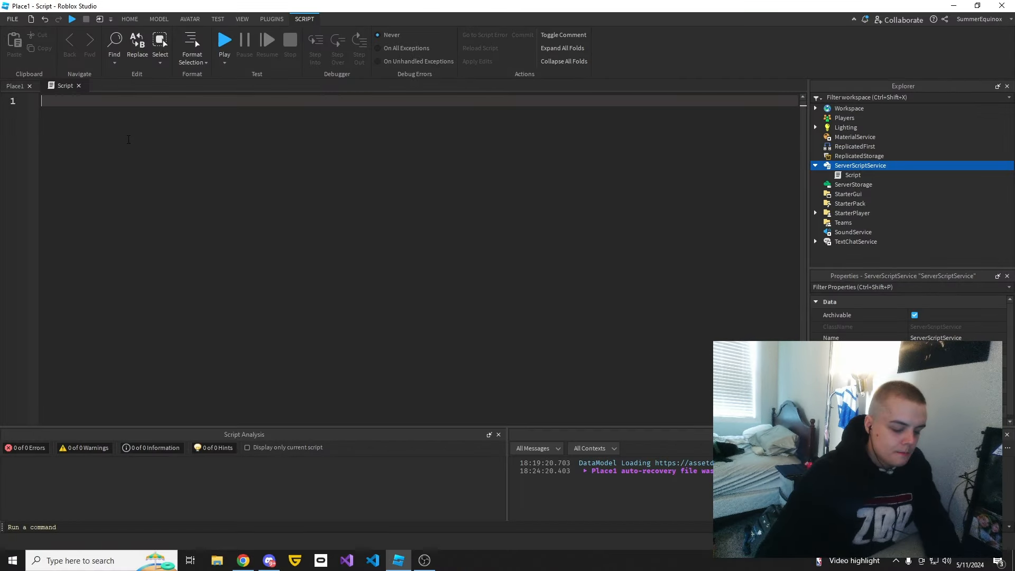
{"action": "type", "text": "local Id"}
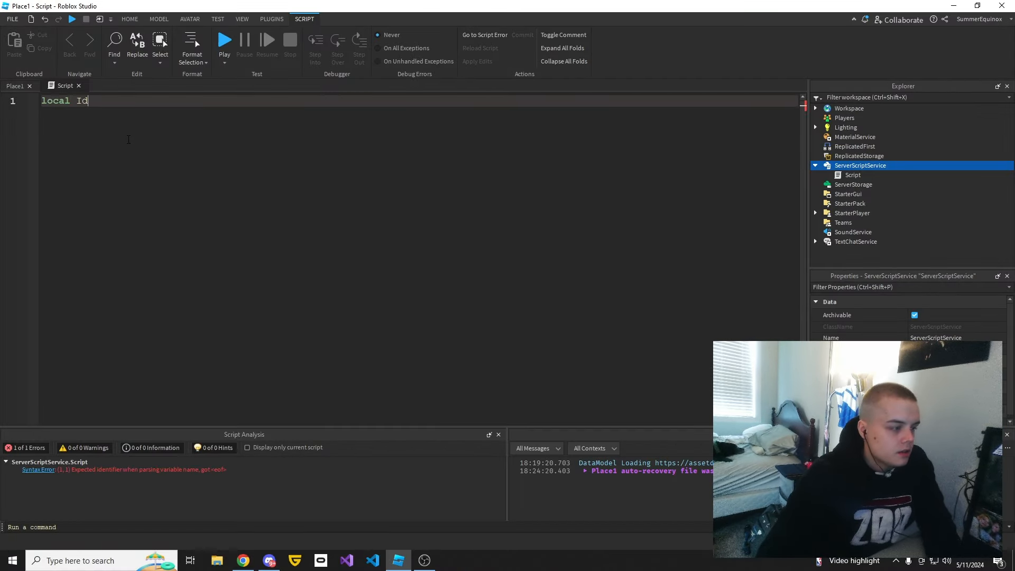
{"action": "type", "text": "entifier ="}
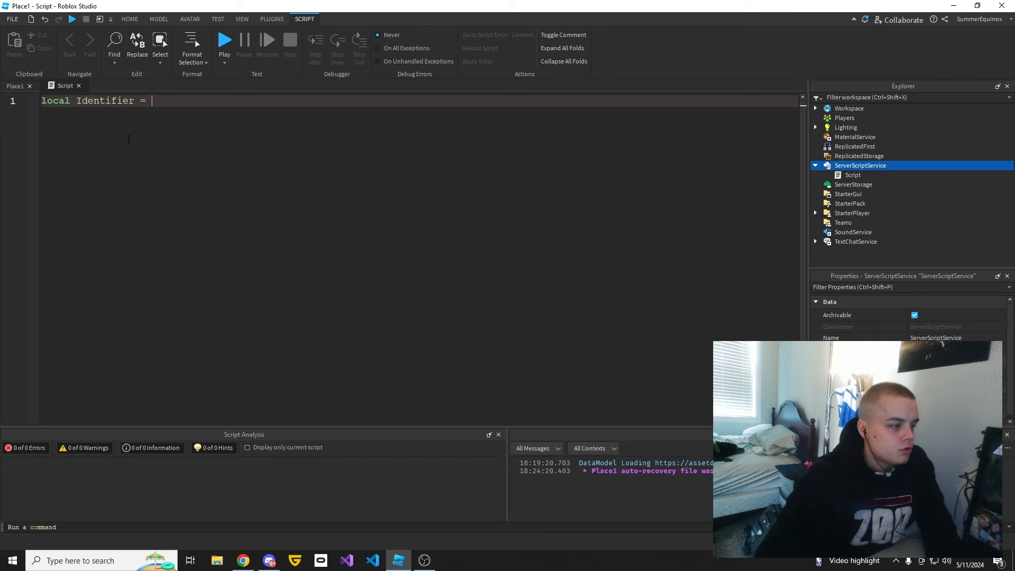
{"action": "type", "text": "Information"}
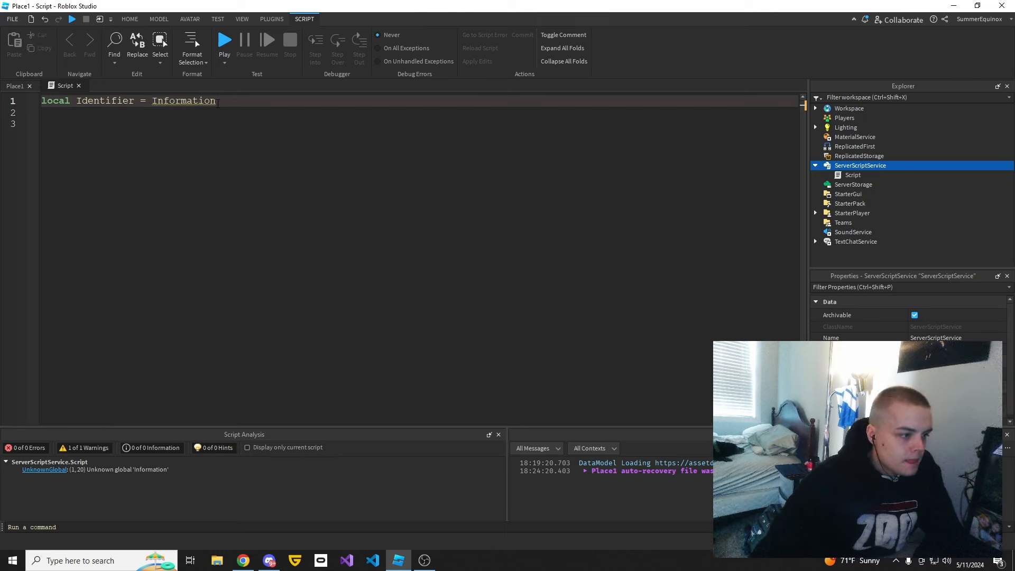
Step: Rewrite line 1 to read 'local MinNumbersRequiredToStart = 1'
{"action": "key", "text": "Backspace"}
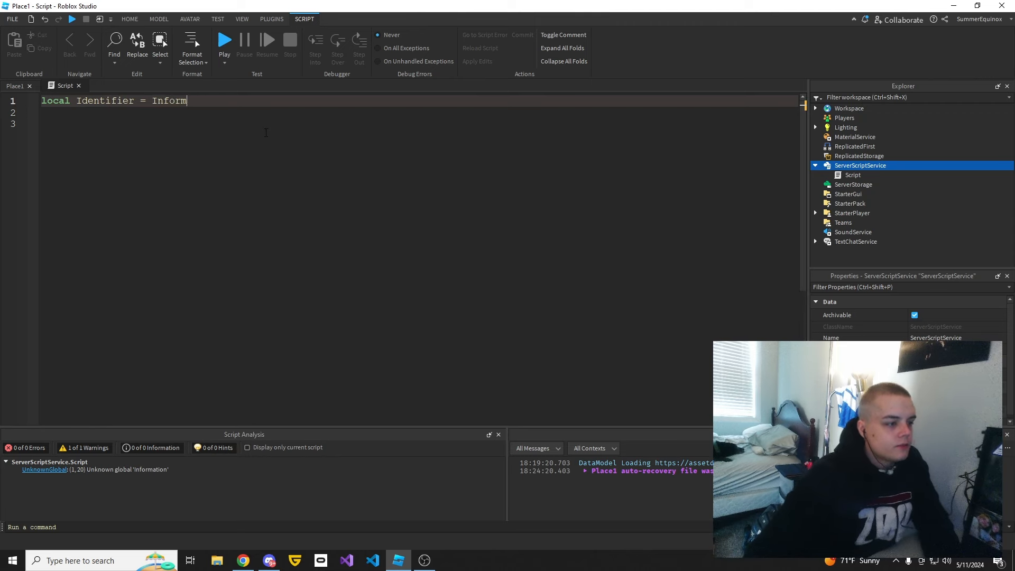
{"action": "key", "text": "Backspace"}
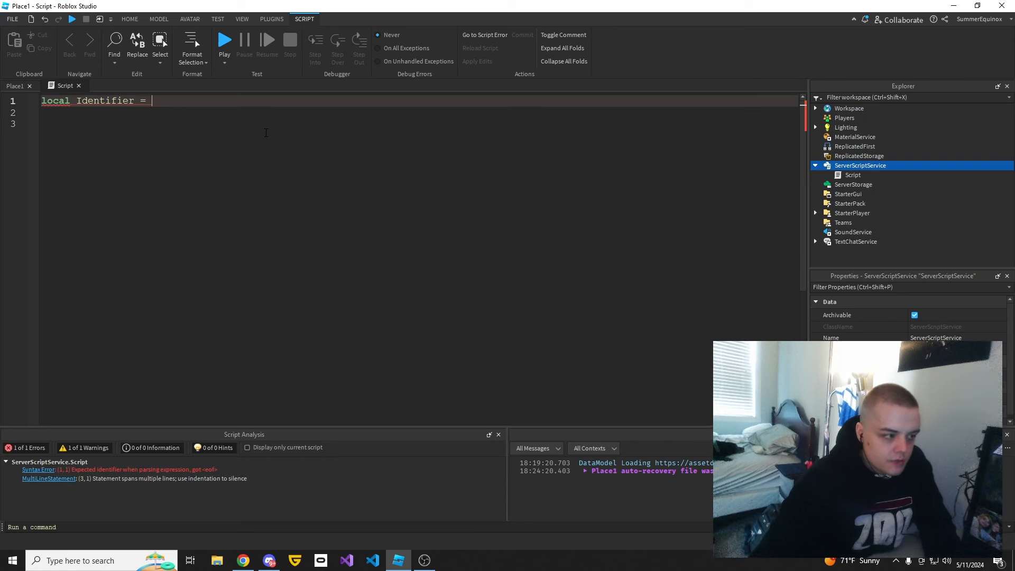
{"action": "type", "text": "1"}
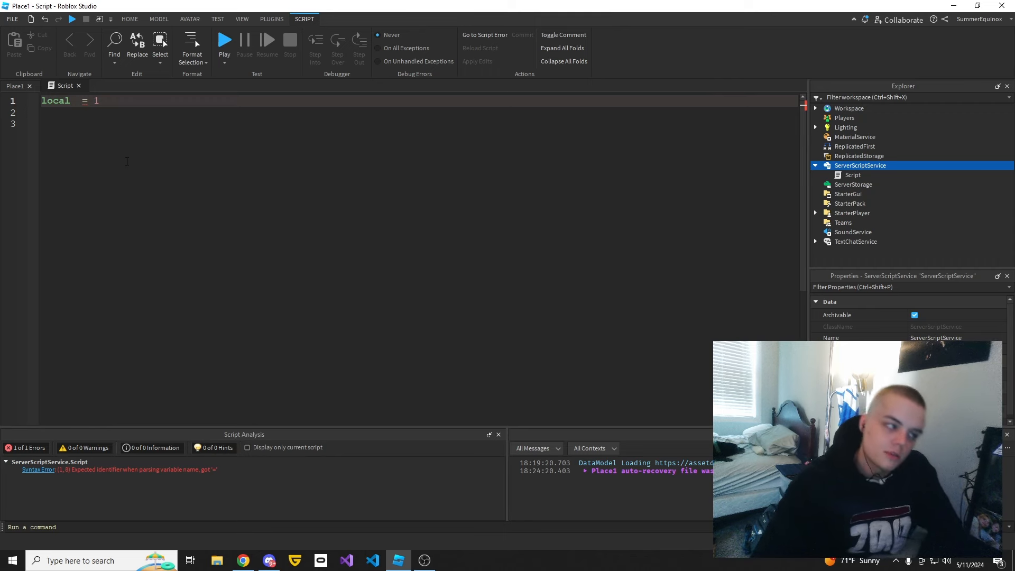
{"action": "type", "text": "MinNumbersRequiredT"}
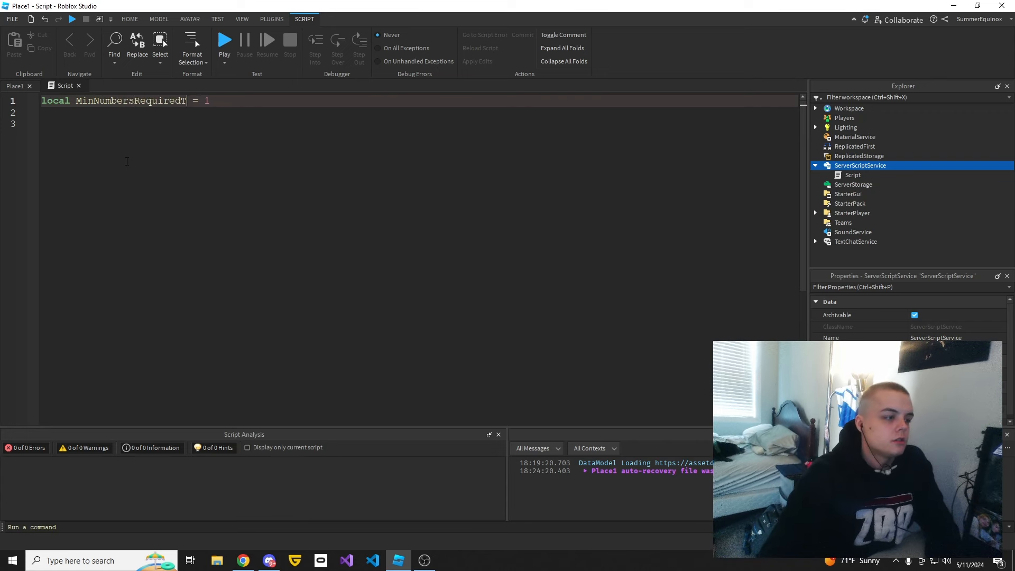
{"action": "type", "text": "oStart"}
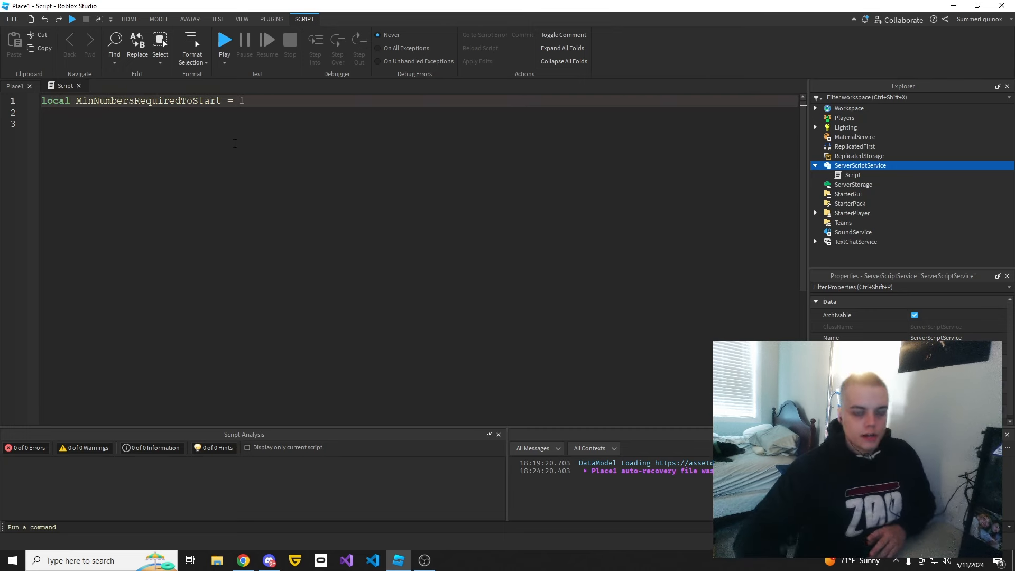
Step: Try a line adding MinNumbersRequiredToStart to itself, then keep only the '= 1' declaration
{"action": "type", "text": "1"}
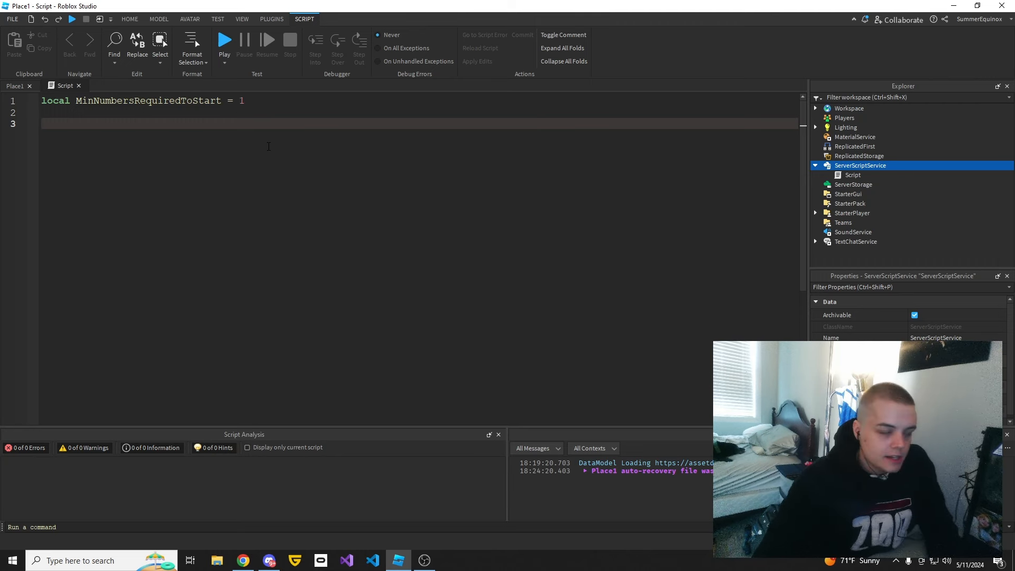
{"action": "type", "text": "Min"}
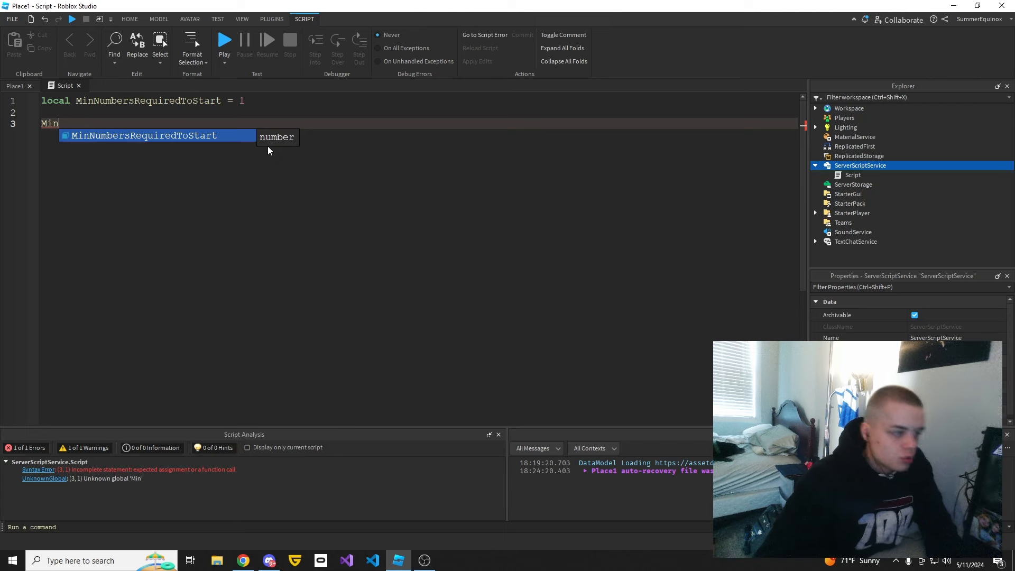
{"action": "type", "text": "NumbersRequiredToStart"}
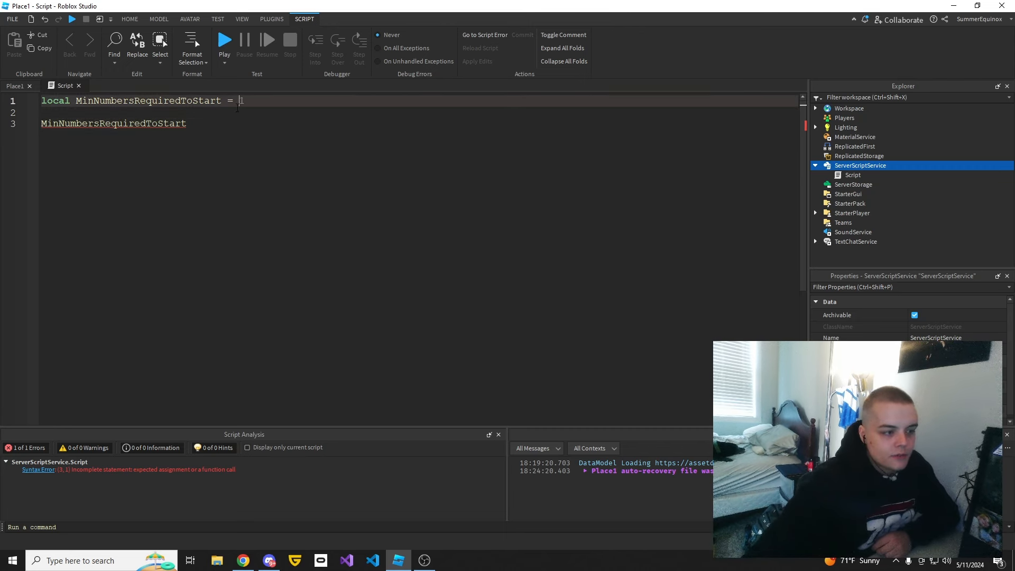
{"action": "type", "text": "1"}
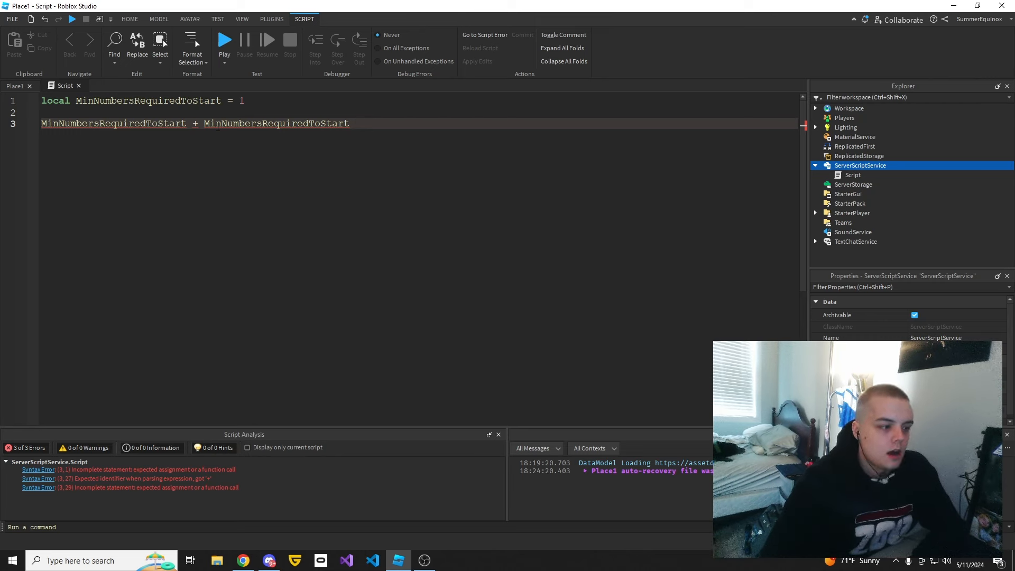
{"action": "type", "text": "+"}
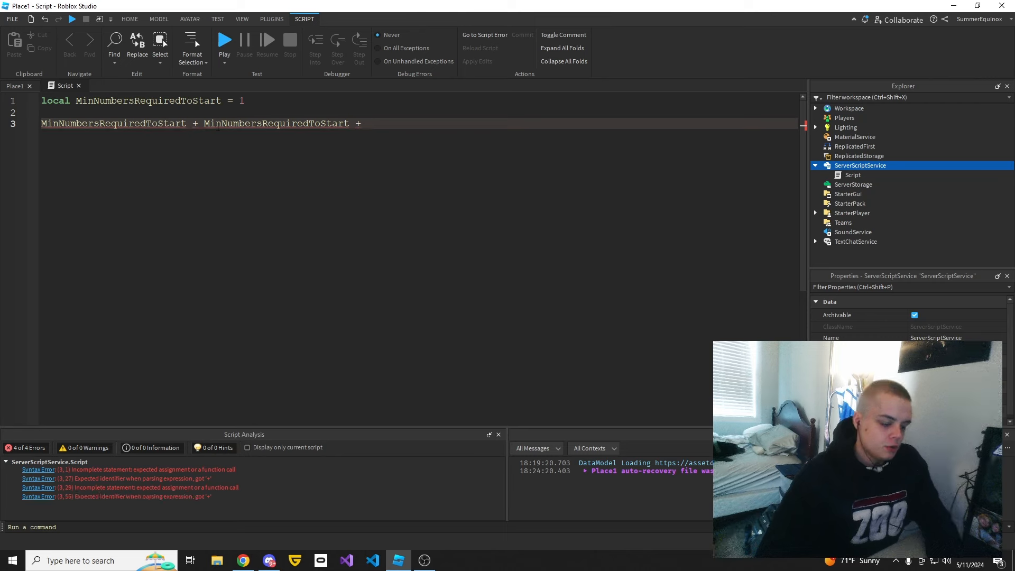
{"action": "type", "text": "MinNumbersRequiredToStart"}
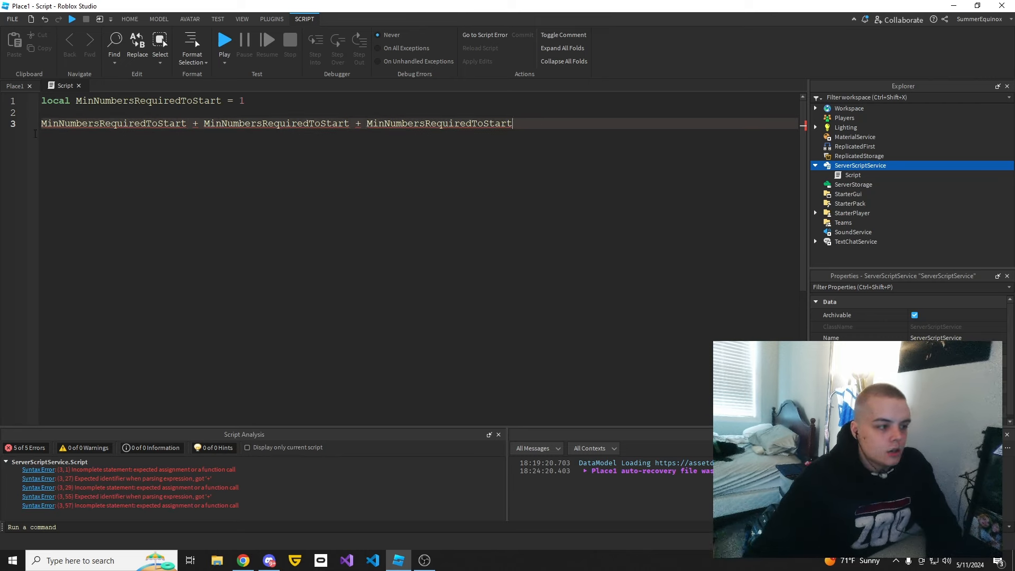
{"action": "key", "text": "Backspace"}
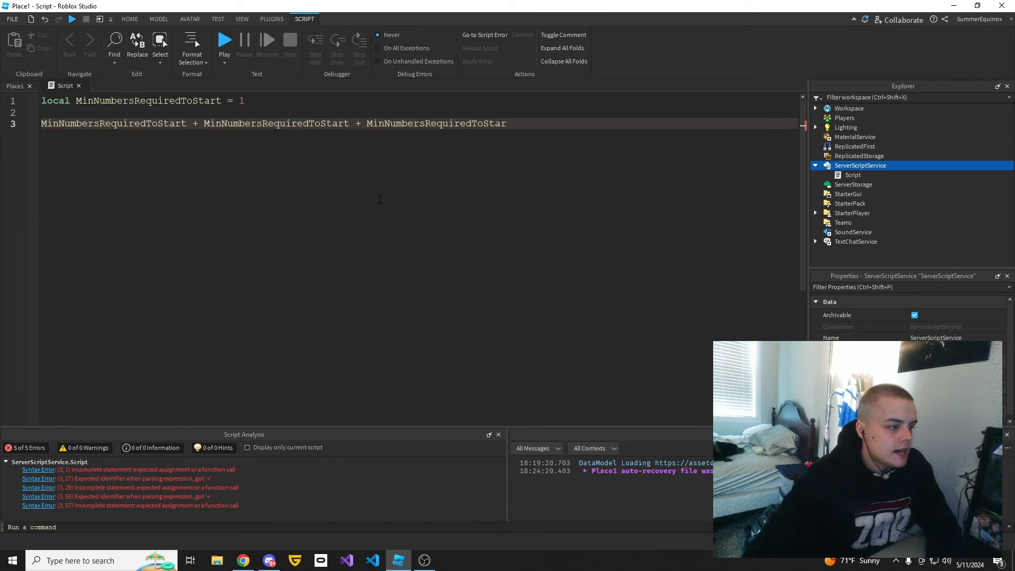
{"action": "type", "text": "t"}
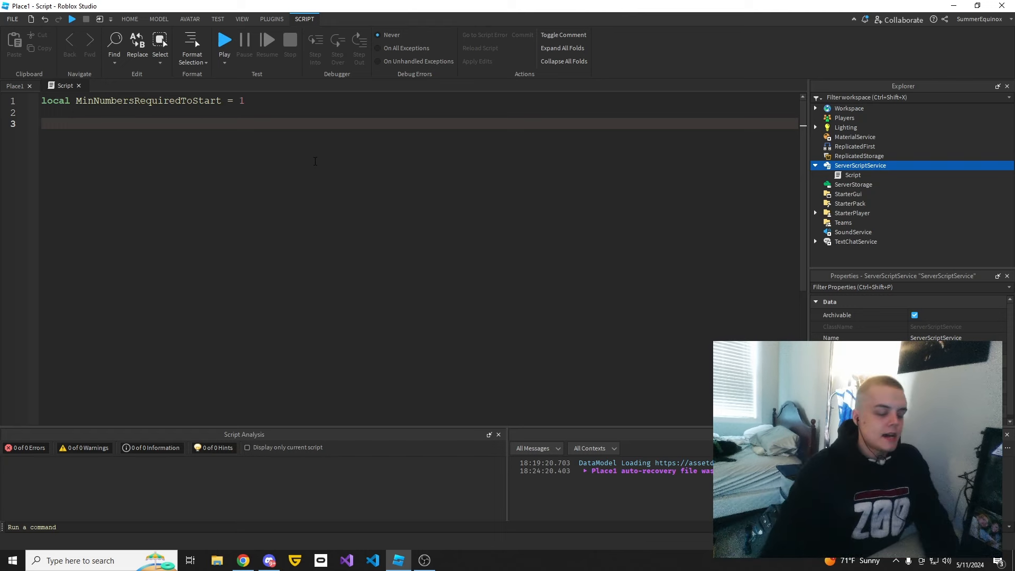
Step: Add line 3 'print(MinNumbersRequiredToStart)' so the script outputs the variable's value
{"action": "type", "text": "print()"}
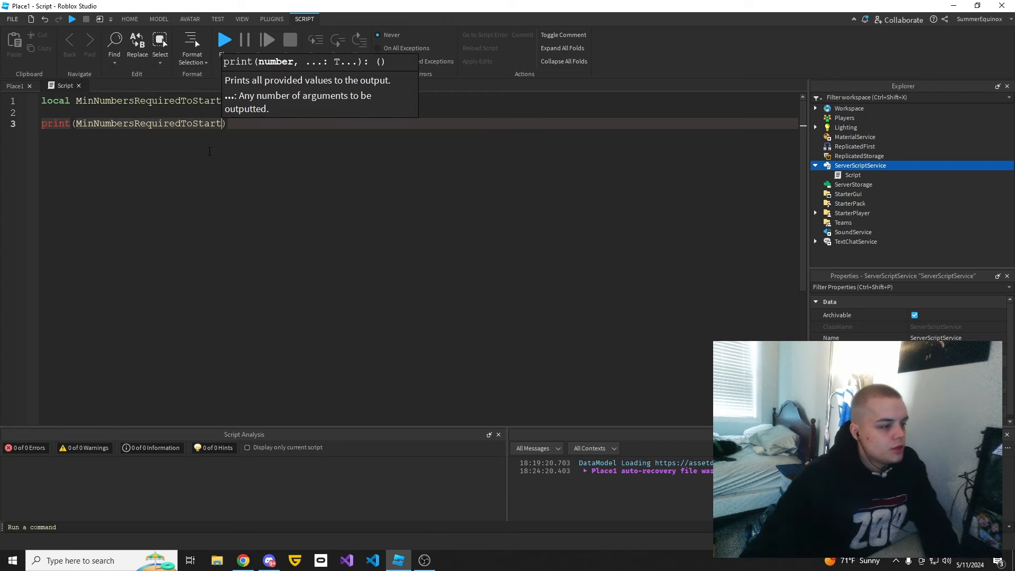
{"action": "type", "text": "= 1"}
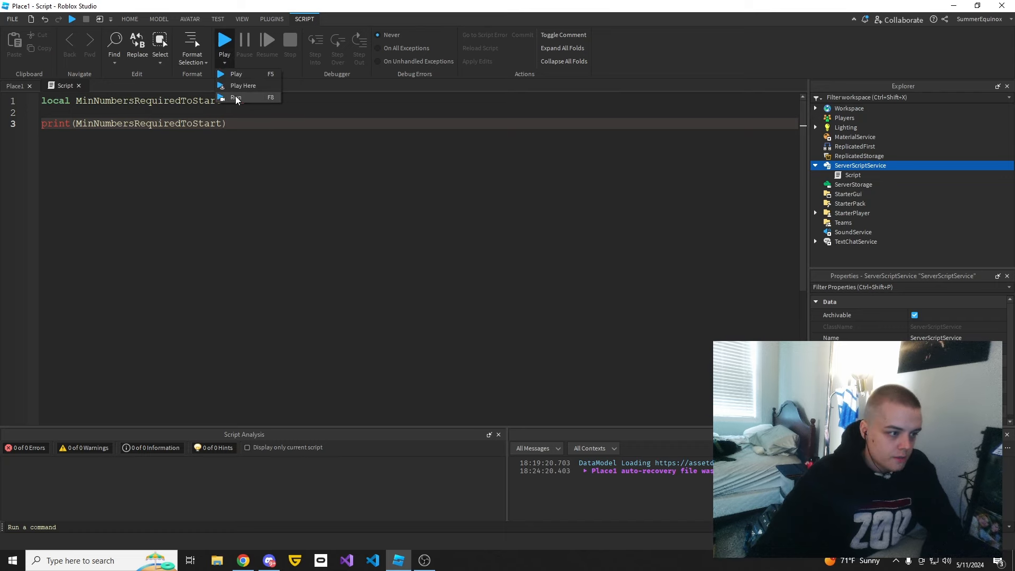
Step: Run the place so the Output prints 1 from Server - Script:3, then return to the script
{"action": "left_click", "coordinate": [235, 98]}
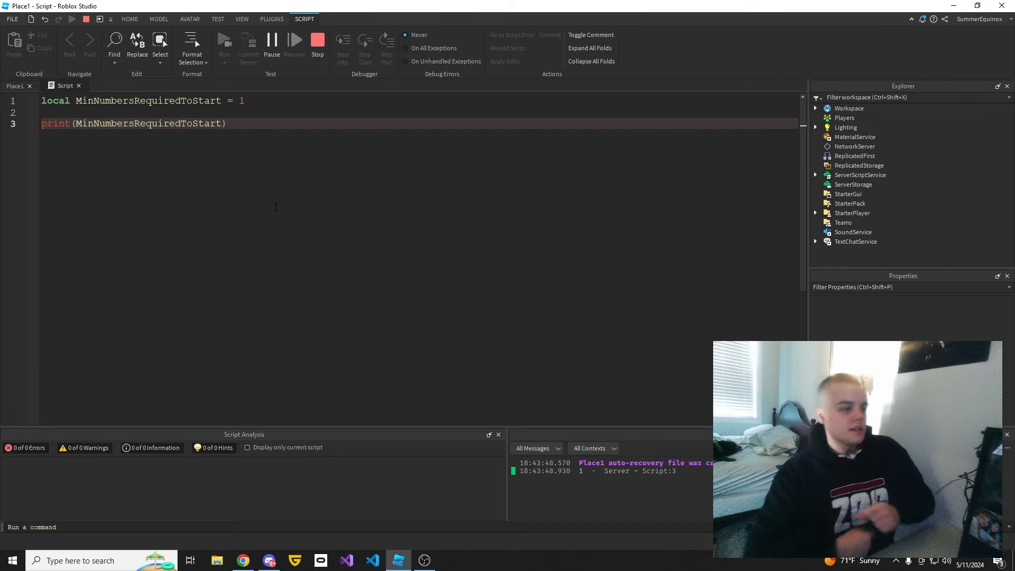
{"action": "left_click", "coordinate": [226, 123]}
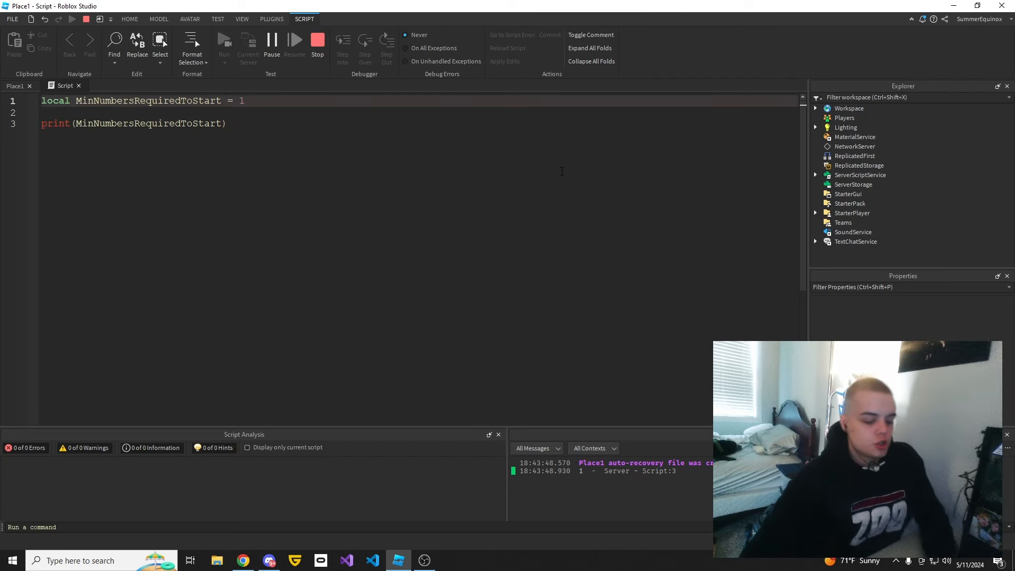
Step: Declare local Information = 100 on line 2 and print Information instead
{"action": "type", "text": "local"}
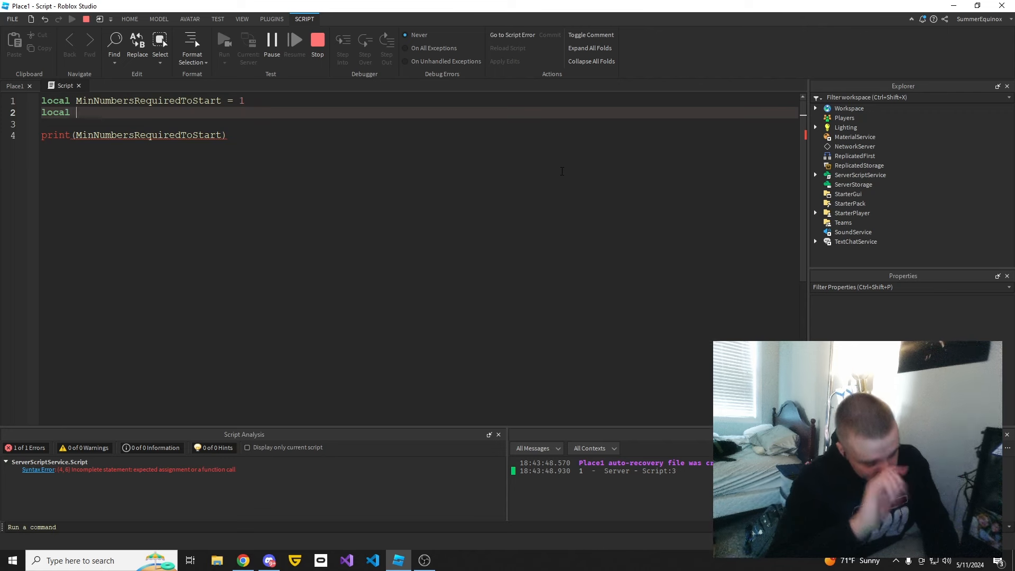
{"action": "type", "text": "Information ="}
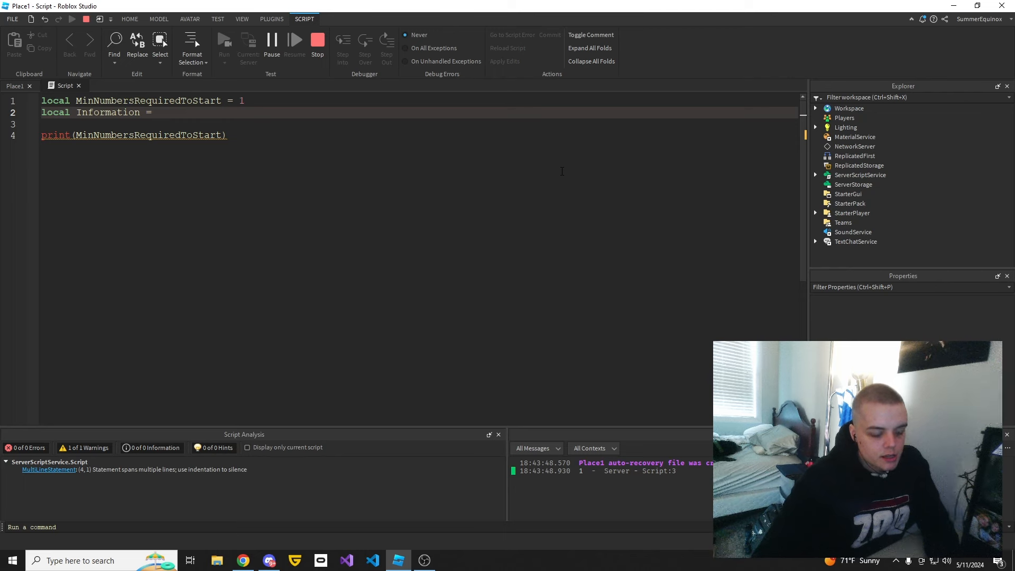
{"action": "type", "text": "100"}
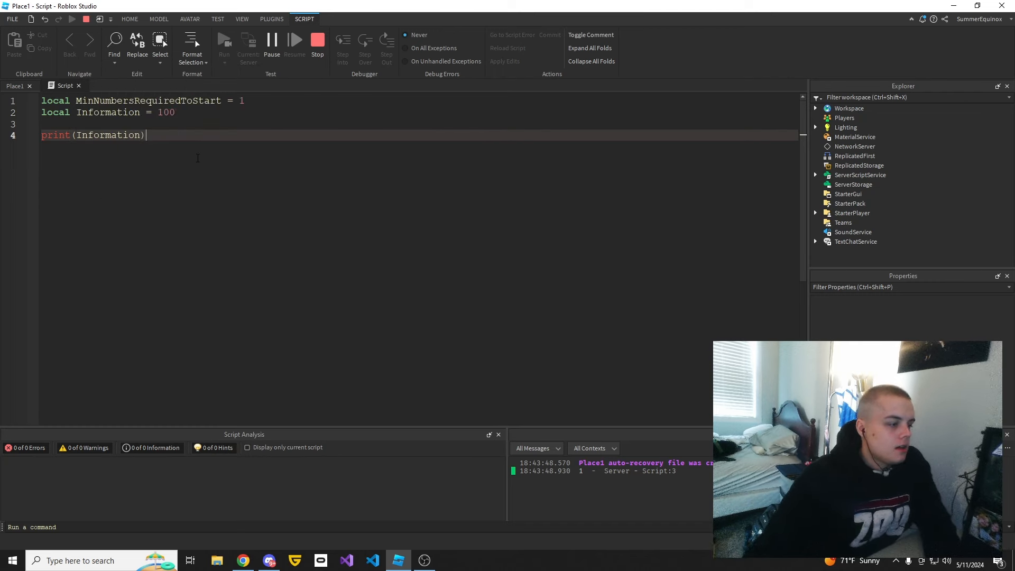
{"action": "mouse_move", "coordinate": [317, 40]}
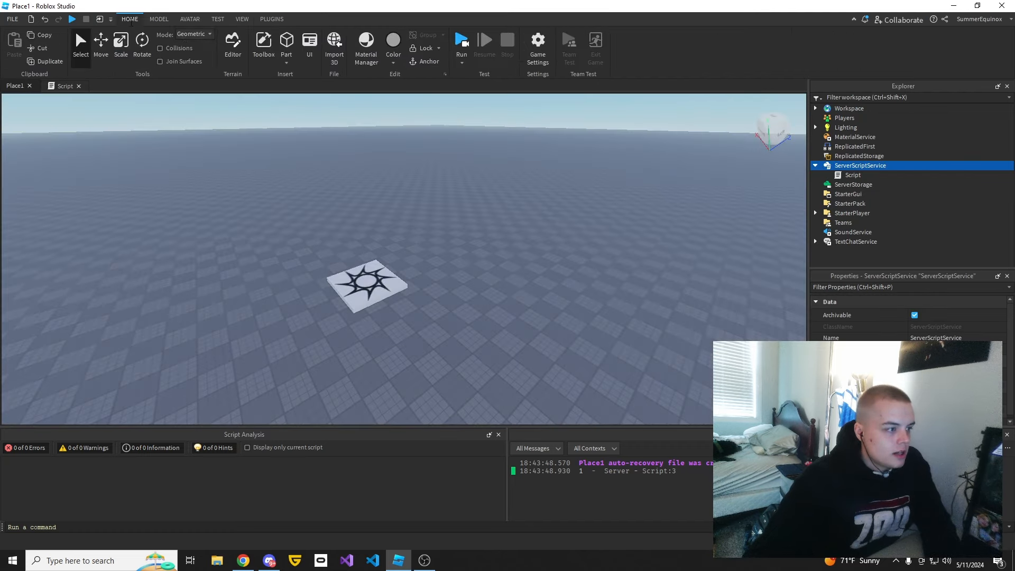
Step: Run the updated script so the Output prints 100 from the server script
{"action": "left_click", "coordinate": [64, 85]}
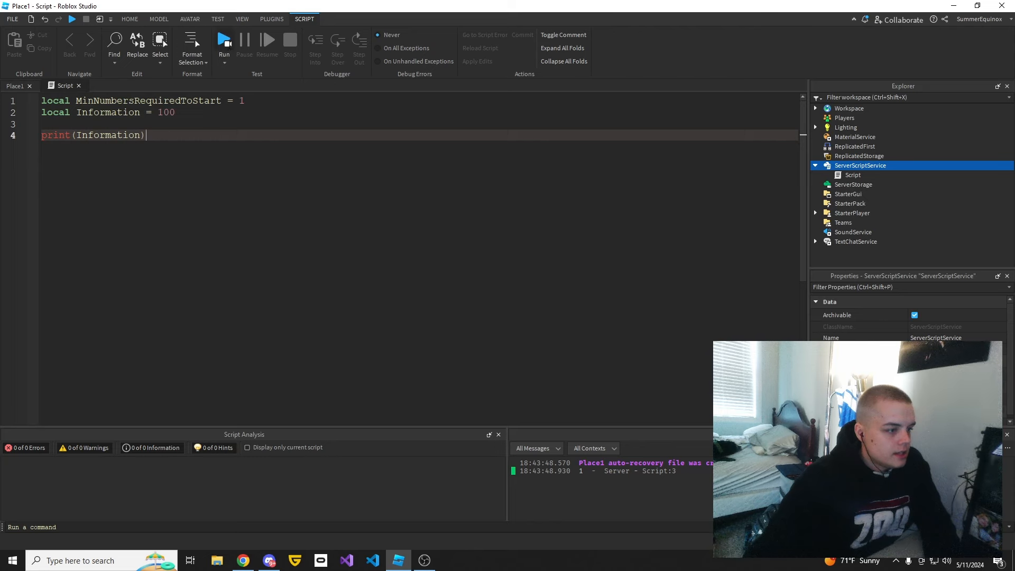
{"action": "left_click", "coordinate": [224, 40]}
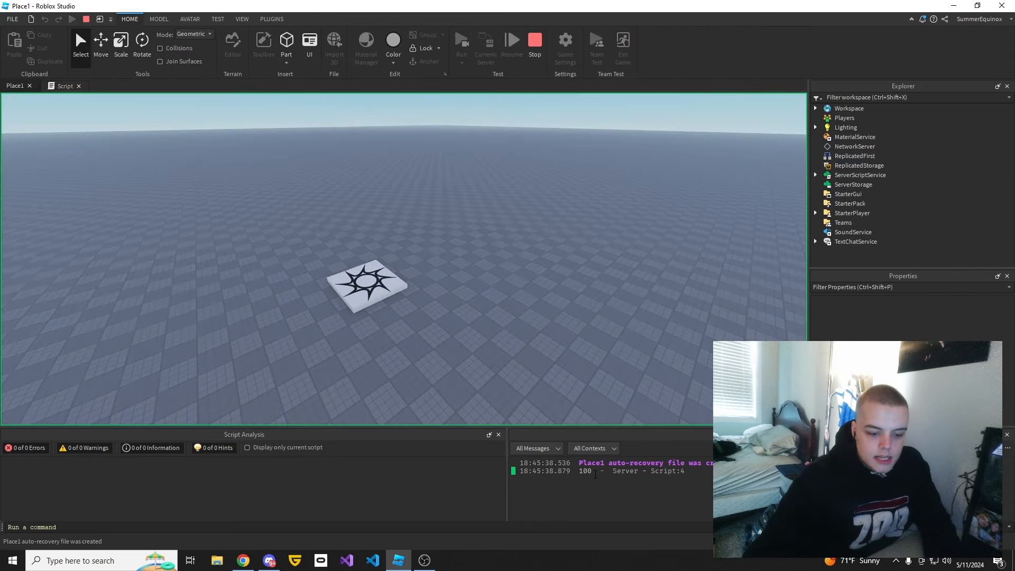
{"action": "mouse_move", "coordinate": [549, 401]}
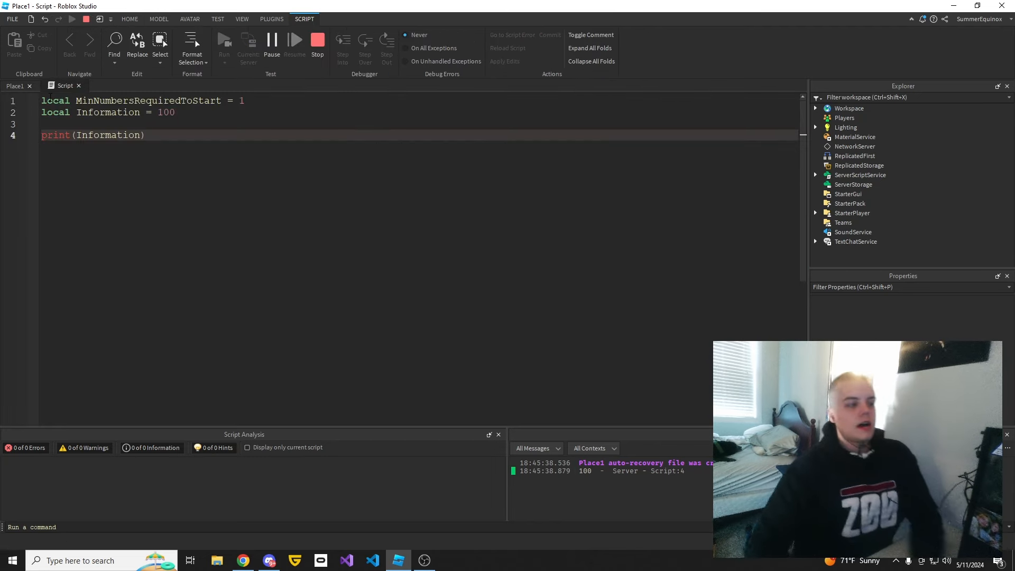
{"action": "mouse_move", "coordinate": [64, 86]}
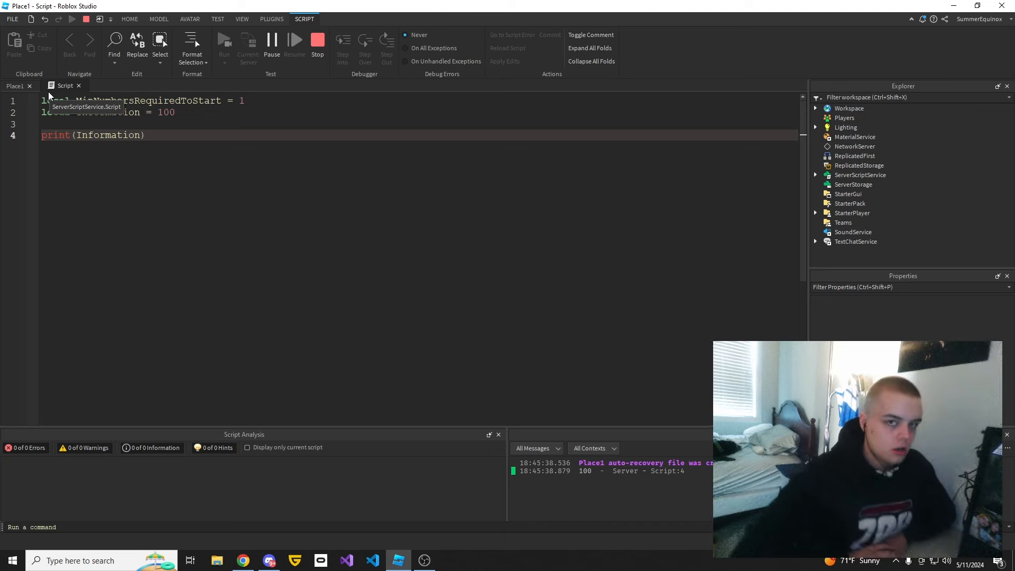